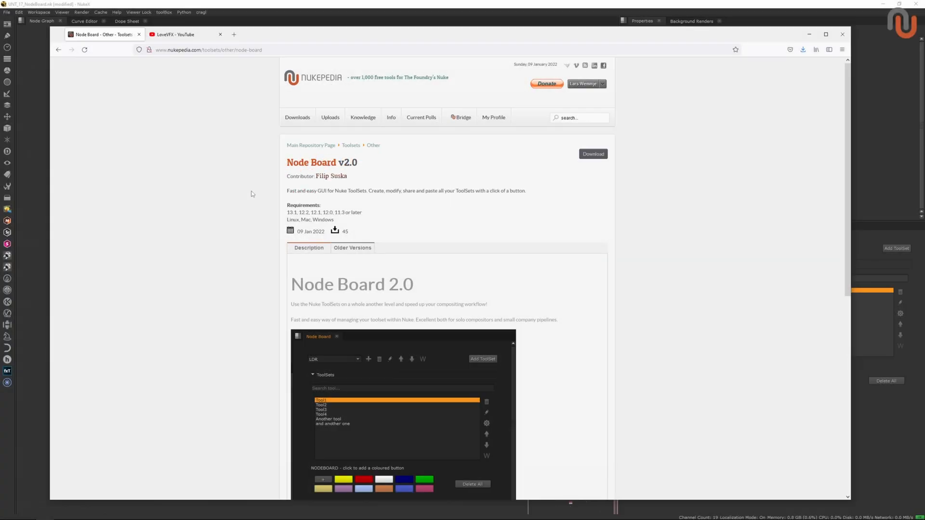
{"action": "mouse_move", "coordinate": [218, 69]}
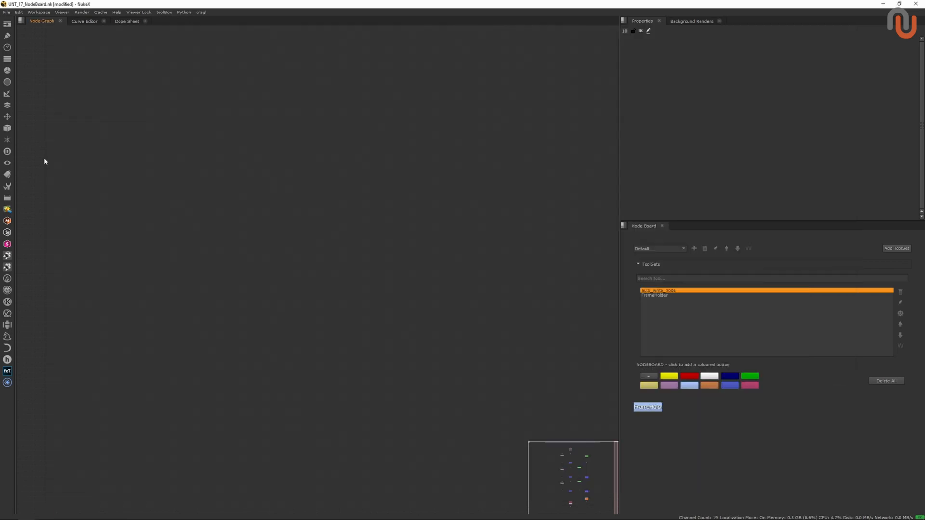
{"action": "mouse_move", "coordinate": [731, 294]}
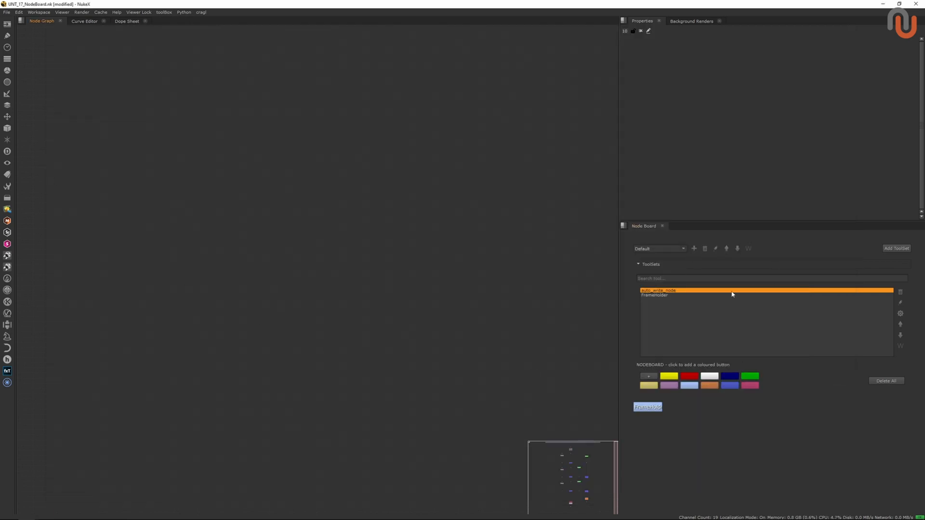
{"action": "mouse_move", "coordinate": [587, 293]}
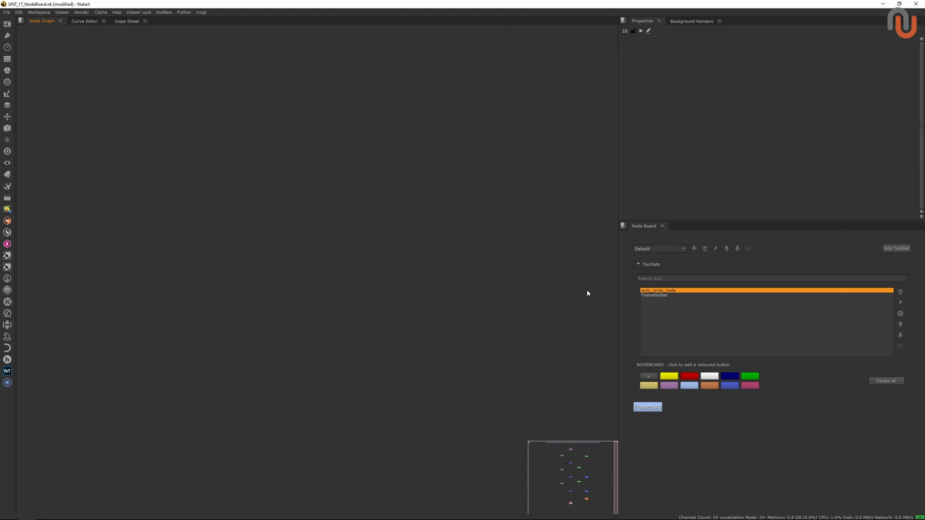
{"action": "mouse_move", "coordinate": [628, 257]}
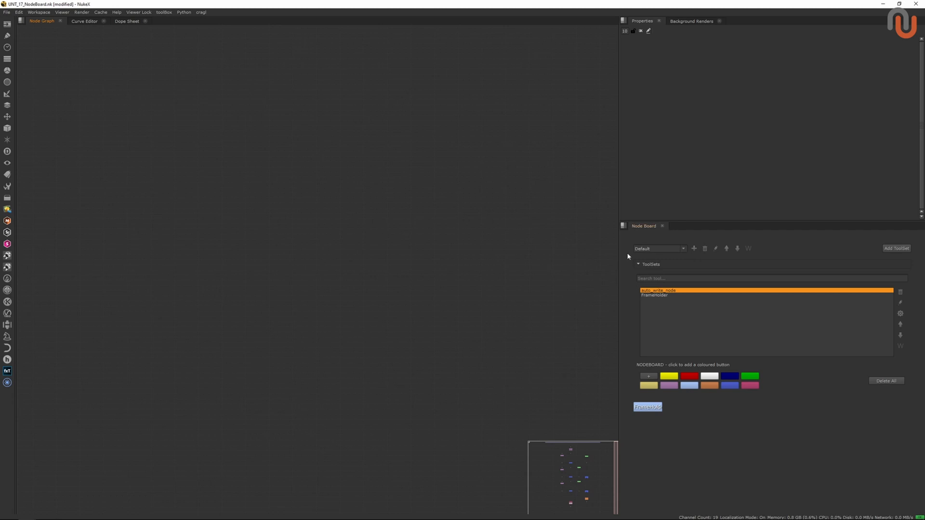
{"action": "mouse_move", "coordinate": [676, 267]}
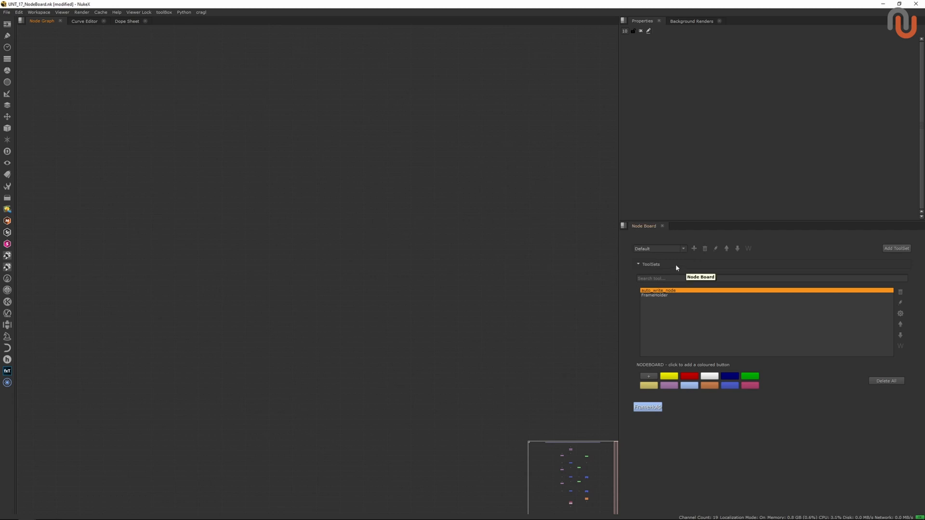
{"action": "mouse_move", "coordinate": [814, 328]}
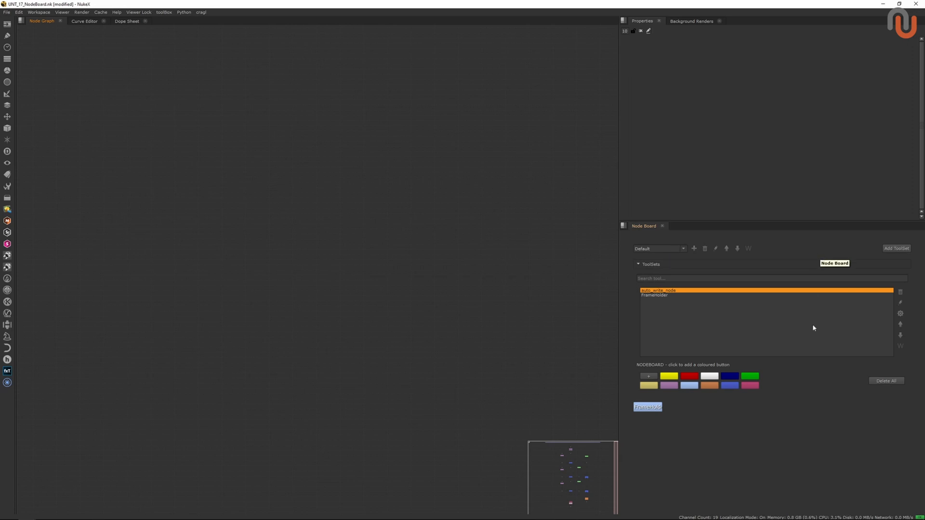
{"action": "mouse_move", "coordinate": [901, 313]}
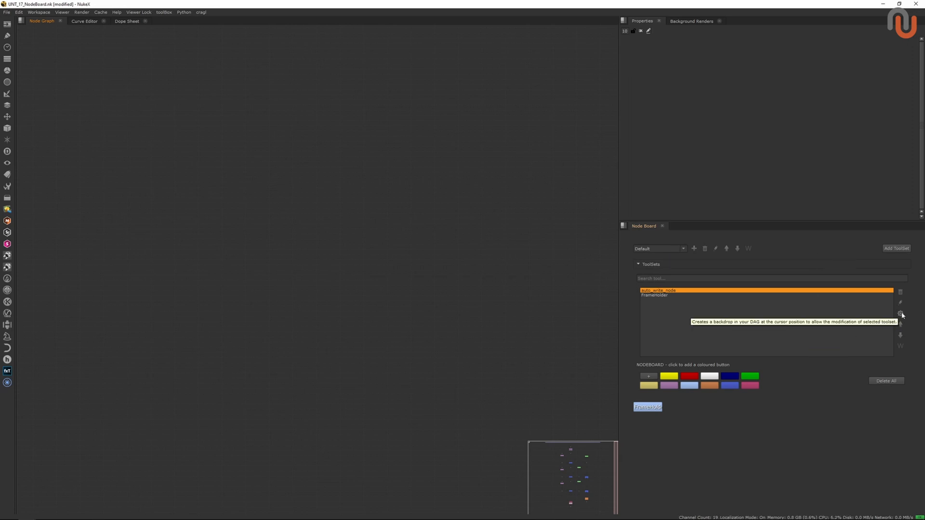
{"action": "mouse_move", "coordinate": [771, 321]}
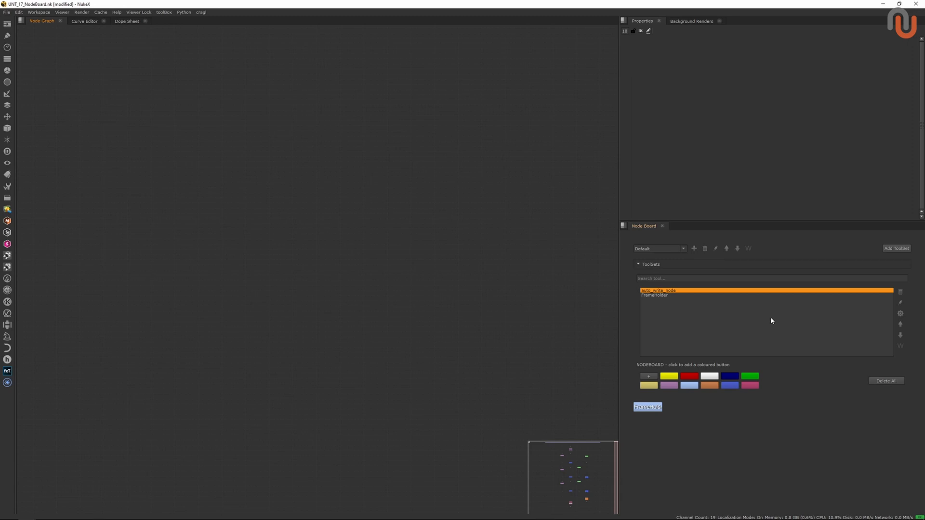
{"action": "mouse_move", "coordinate": [463, 322]}
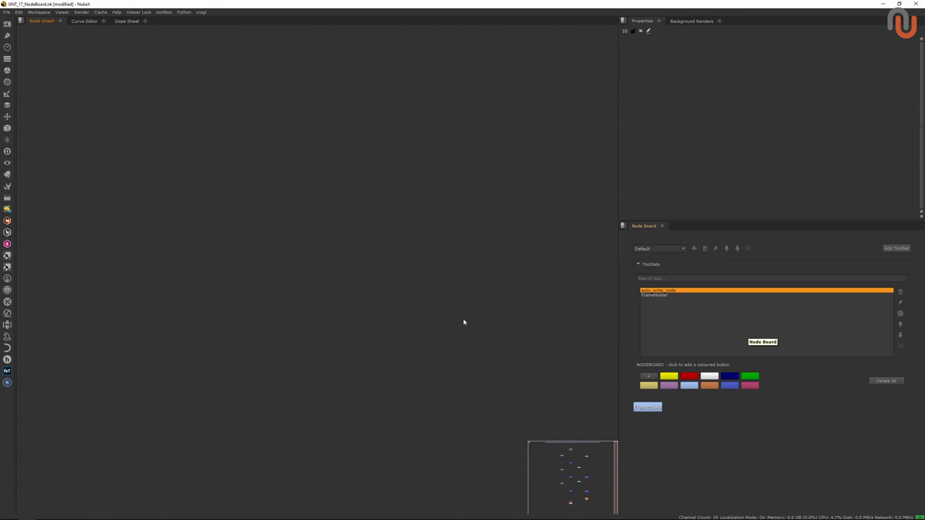
{"action": "mouse_move", "coordinate": [552, 326]}
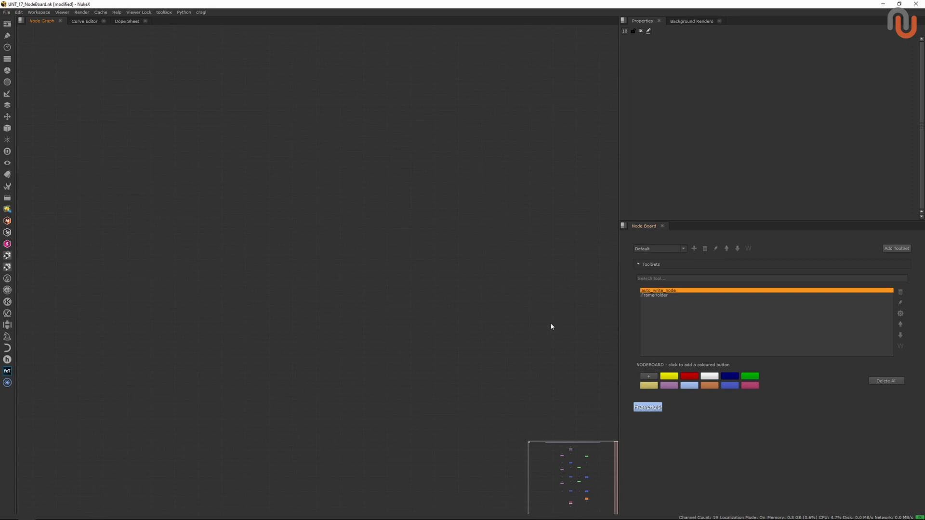
{"action": "mouse_move", "coordinate": [642, 230]}
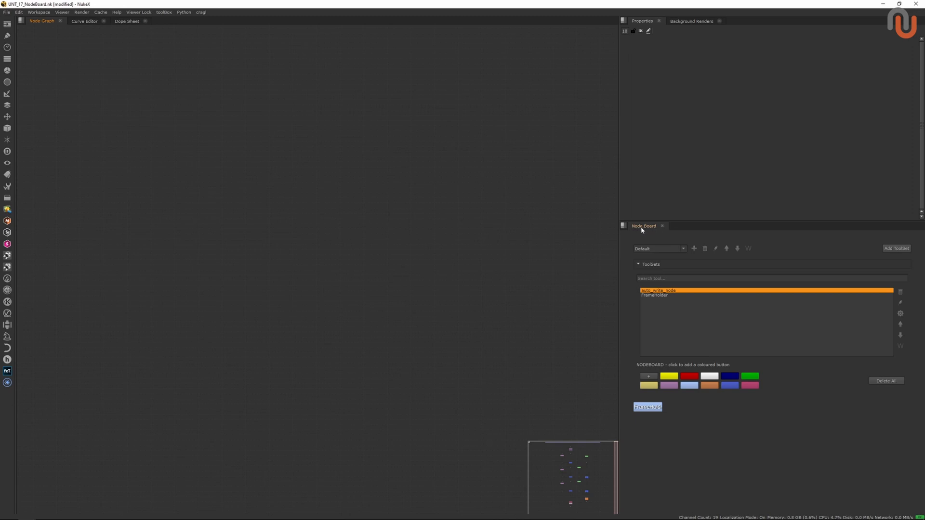
{"action": "mouse_move", "coordinate": [647, 358]}
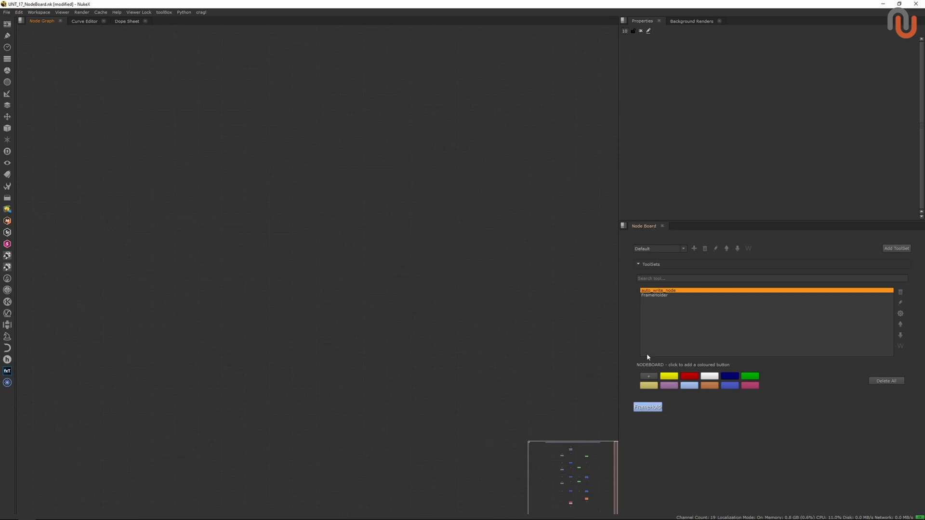
{"action": "mouse_move", "coordinate": [348, 293]}
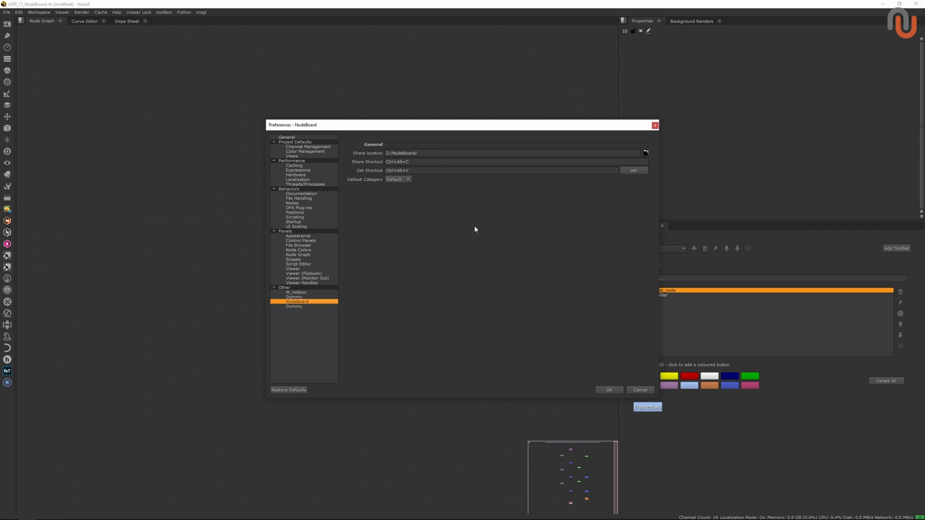
{"action": "mouse_move", "coordinate": [453, 217]}
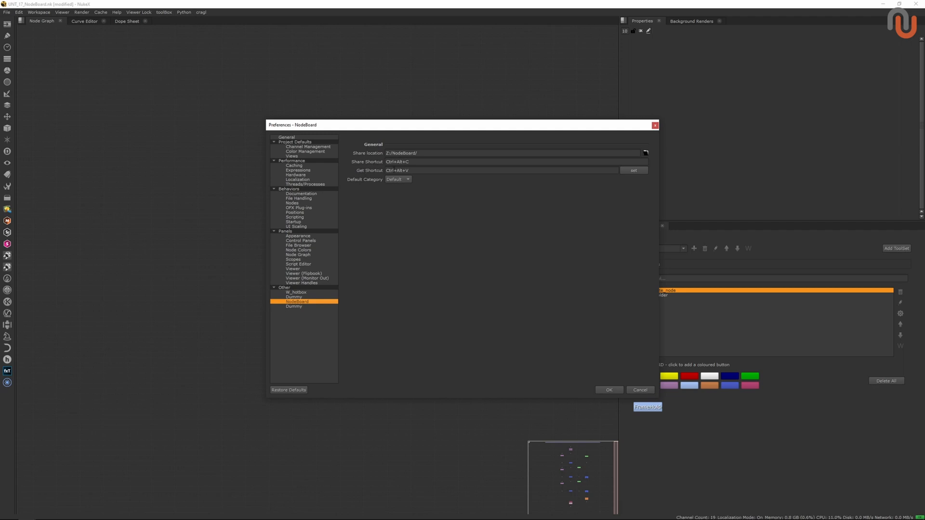
{"action": "mouse_move", "coordinate": [357, 224]}
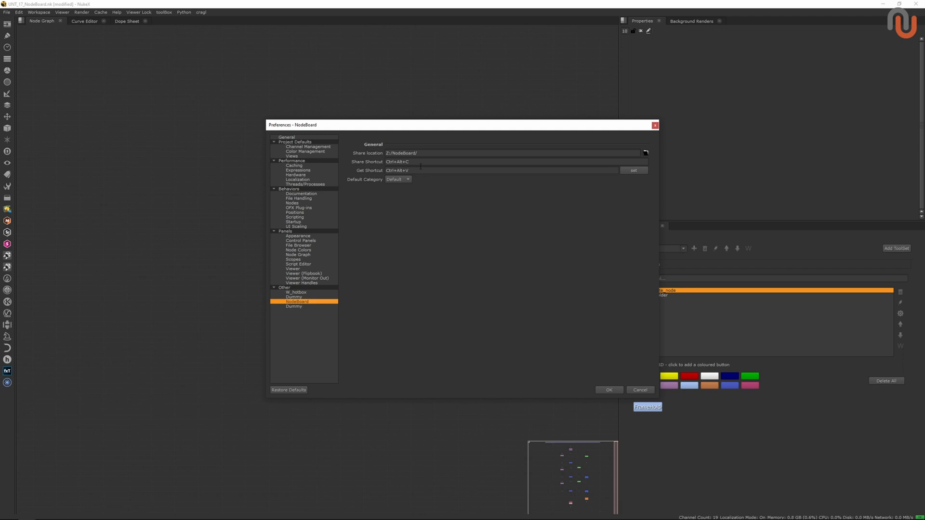
{"action": "mouse_move", "coordinate": [431, 185]}
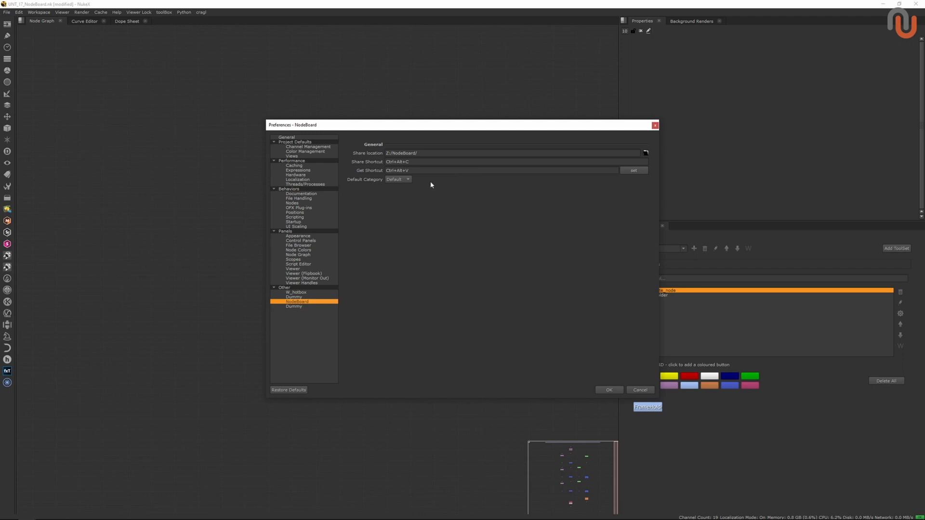
{"action": "mouse_move", "coordinate": [427, 218]}
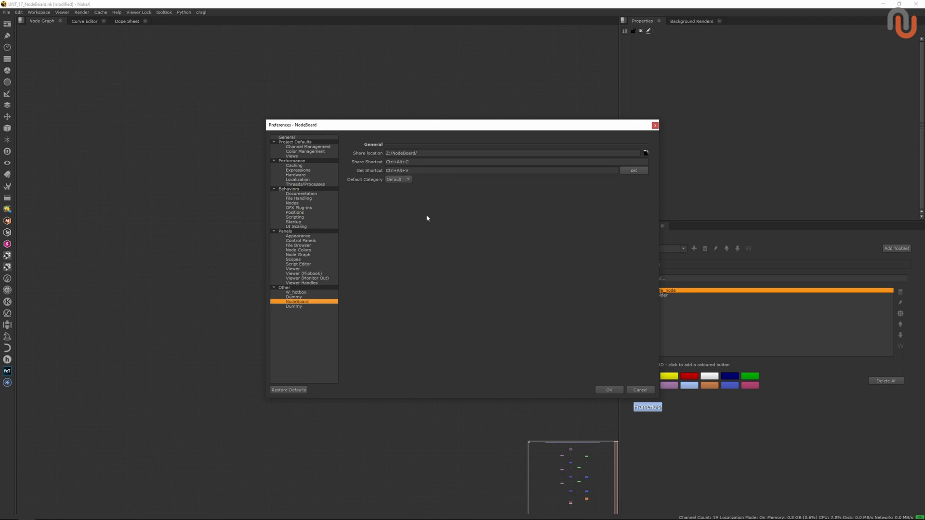
Step: Keep Default as the NodeBoard default category, glance at the Dummy page, then return to NodeBoard
{"action": "left_click", "coordinate": [399, 179]}
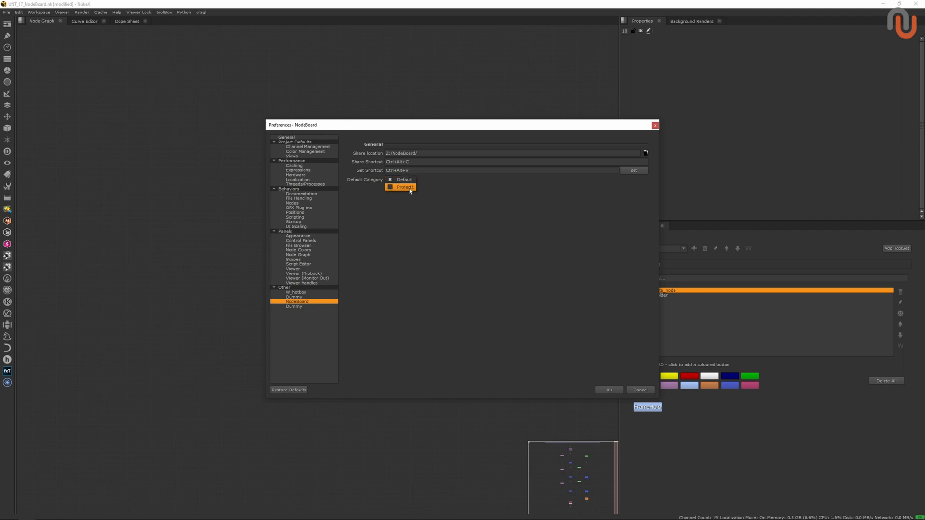
{"action": "left_click", "coordinate": [398, 179]}
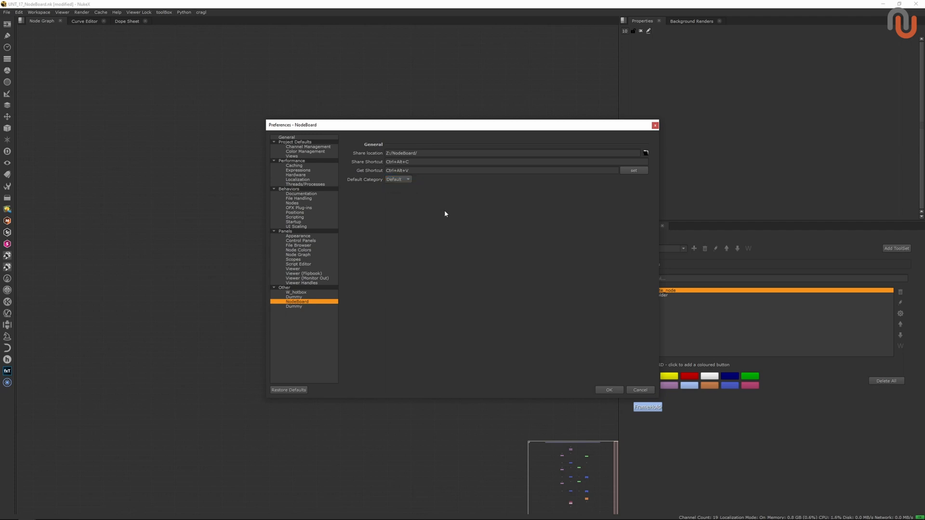
{"action": "left_click", "coordinate": [294, 296]}
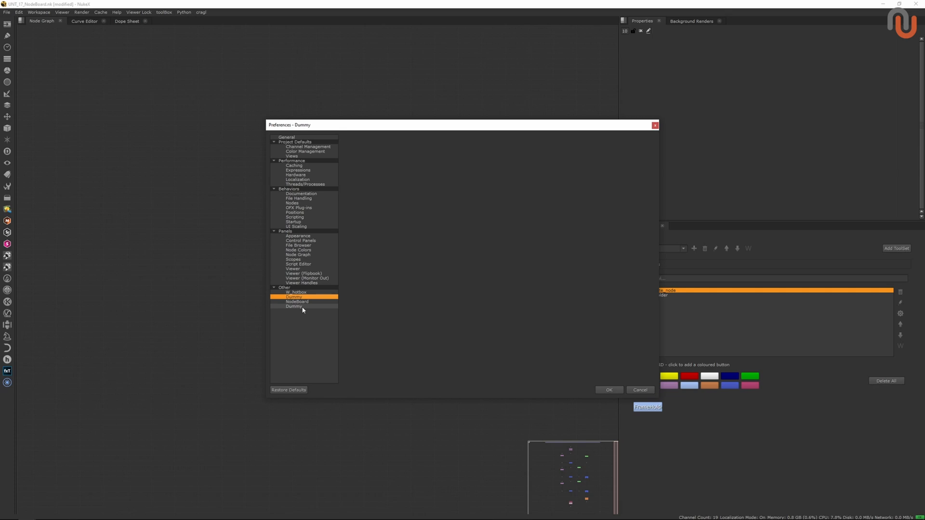
{"action": "left_click", "coordinate": [297, 302]}
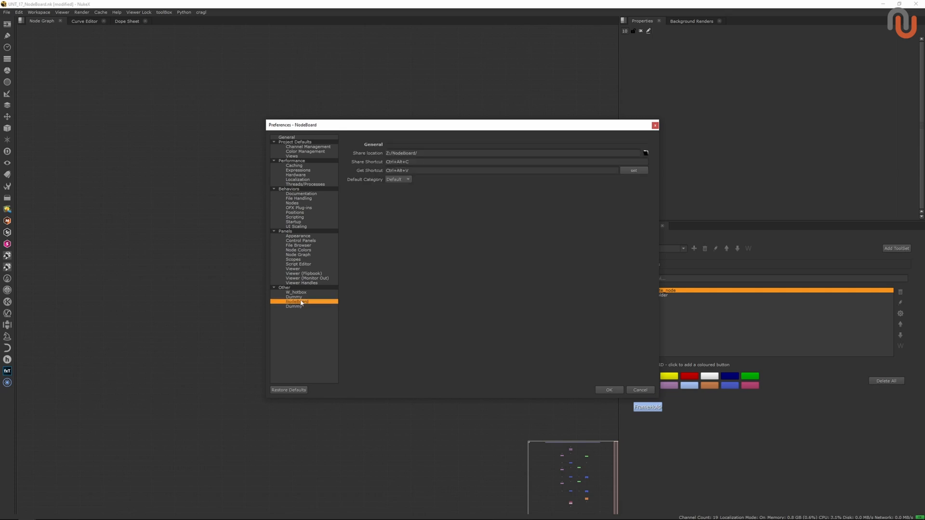
{"action": "mouse_move", "coordinate": [614, 394]}
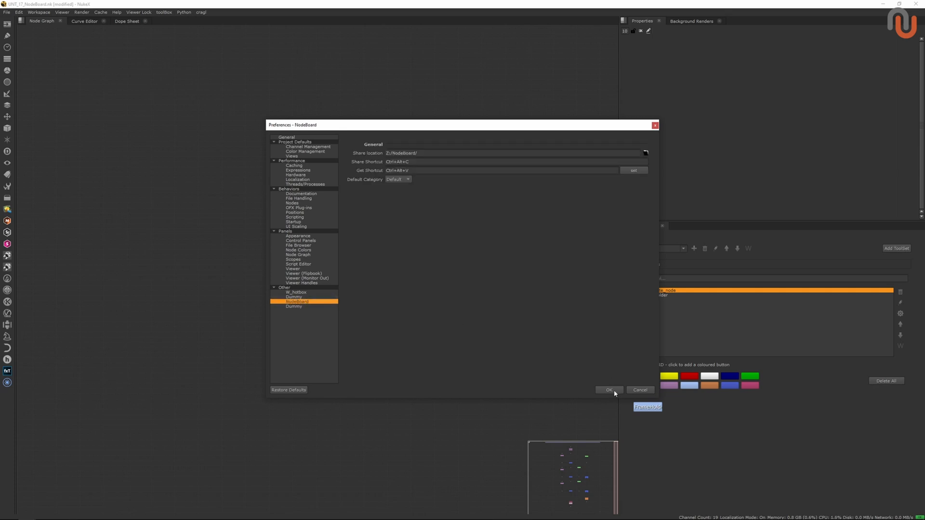
Step: Accept and close Preferences to return to the Node Board's ToolSets
{"action": "left_click", "coordinate": [608, 390]}
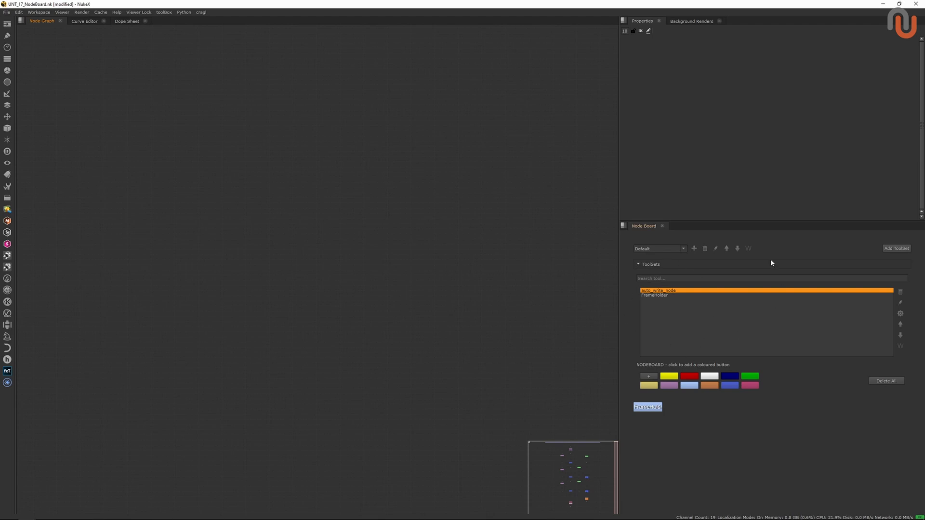
{"action": "mouse_move", "coordinate": [712, 255]}
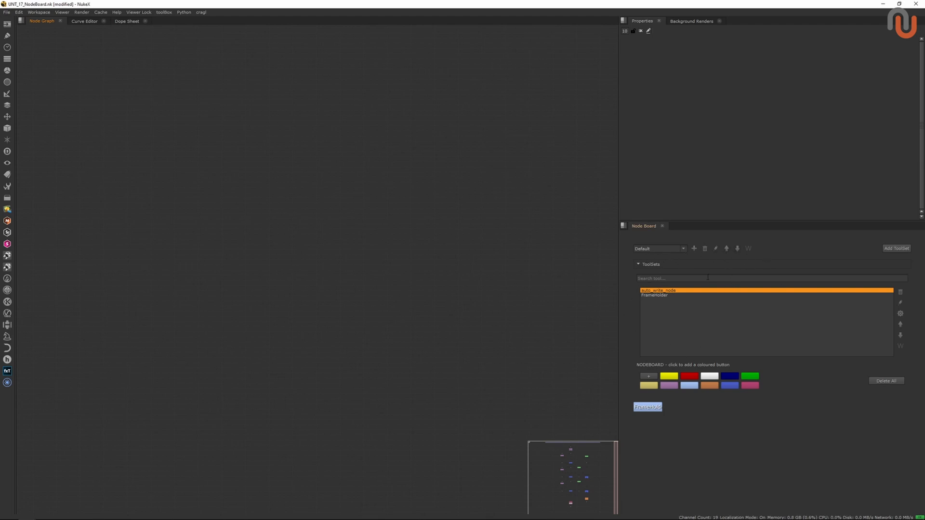
{"action": "mouse_move", "coordinate": [785, 394]}
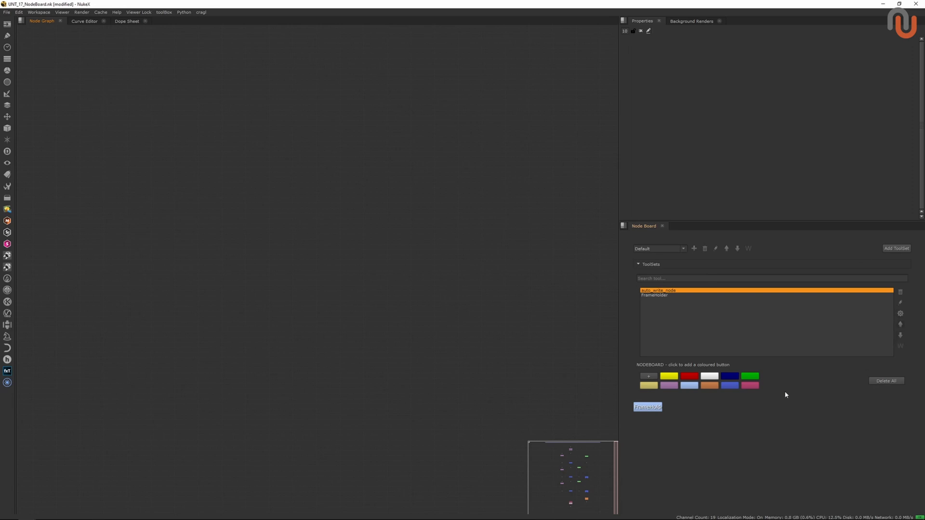
{"action": "mouse_move", "coordinate": [750, 386]}
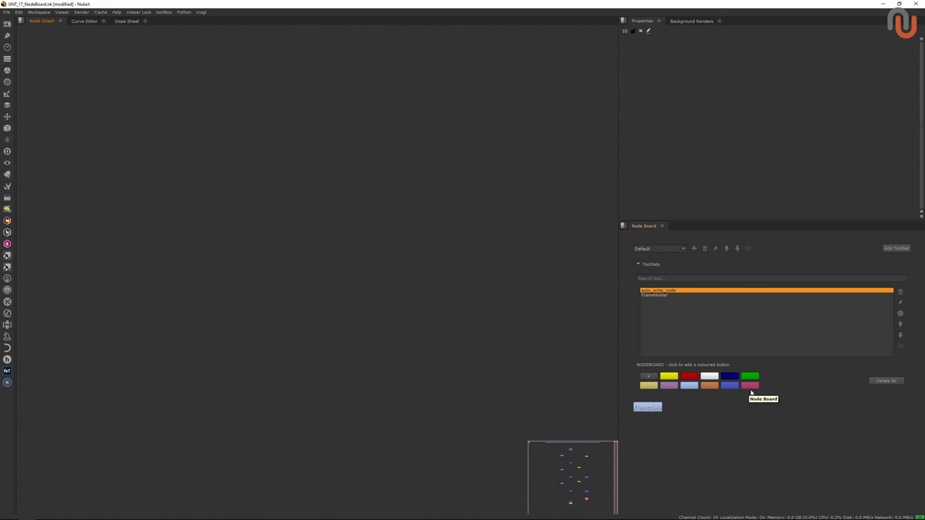
{"action": "mouse_move", "coordinate": [642, 276]}
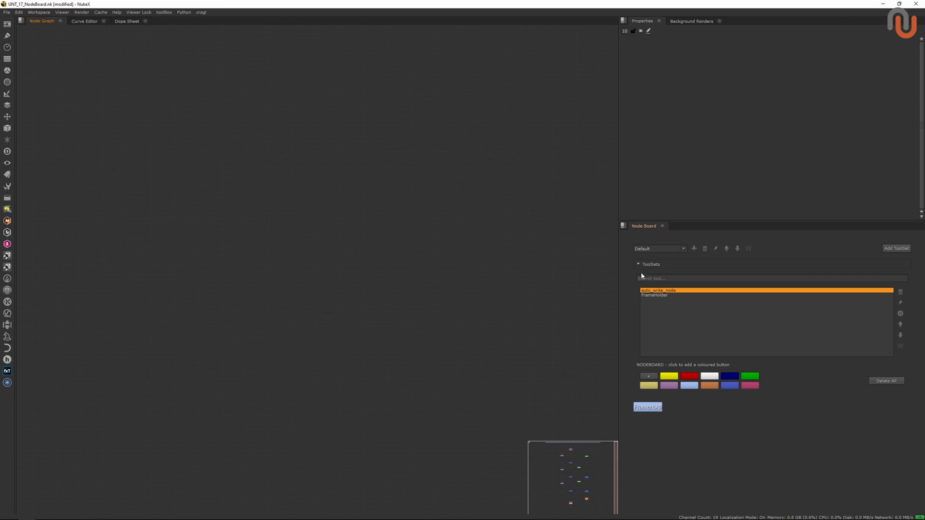
{"action": "left_click", "coordinate": [638, 264]}
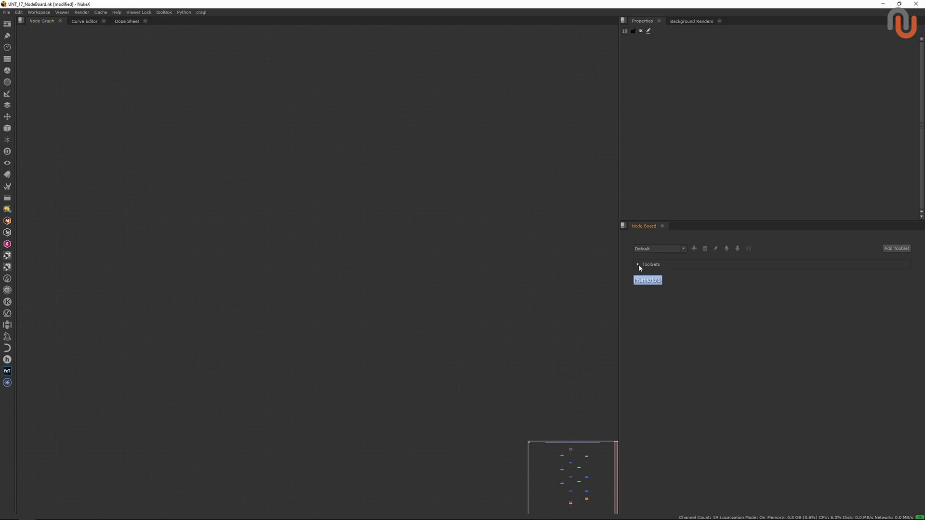
{"action": "mouse_move", "coordinate": [828, 323]}
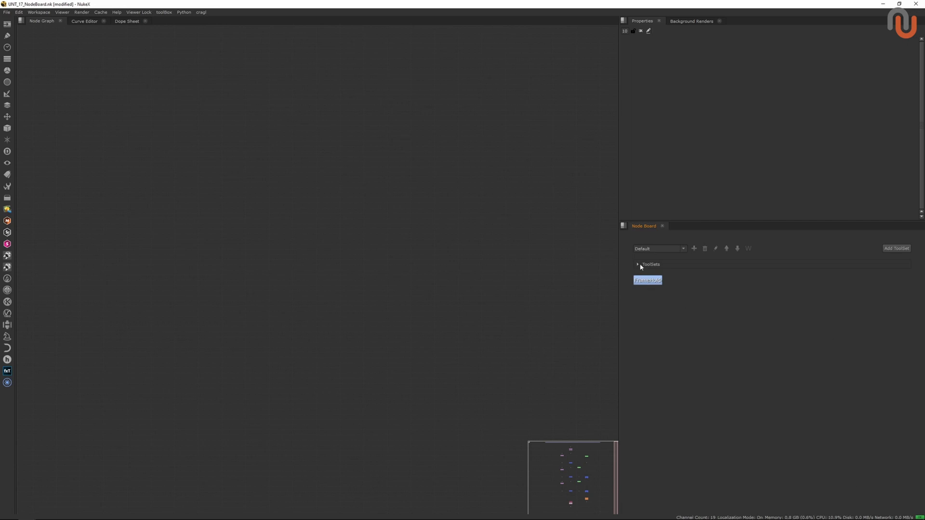
{"action": "left_click", "coordinate": [637, 265]}
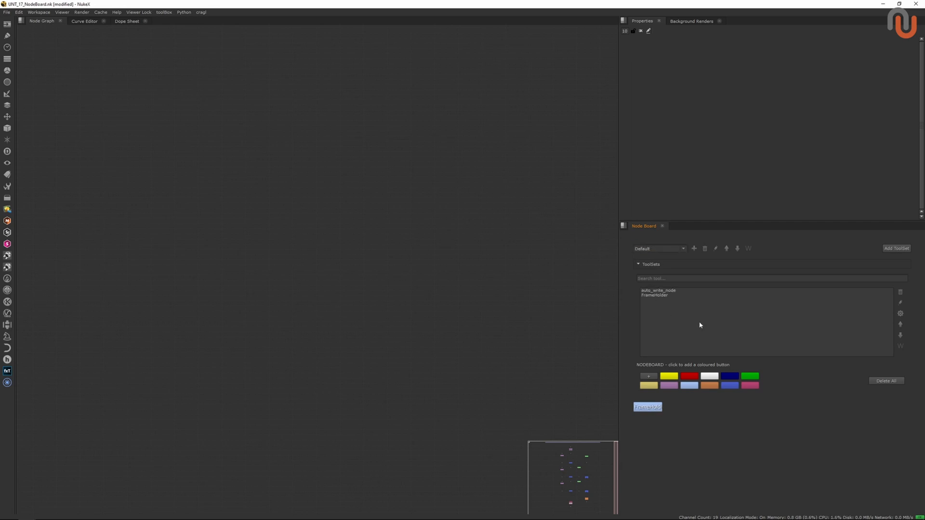
{"action": "mouse_move", "coordinate": [695, 252]}
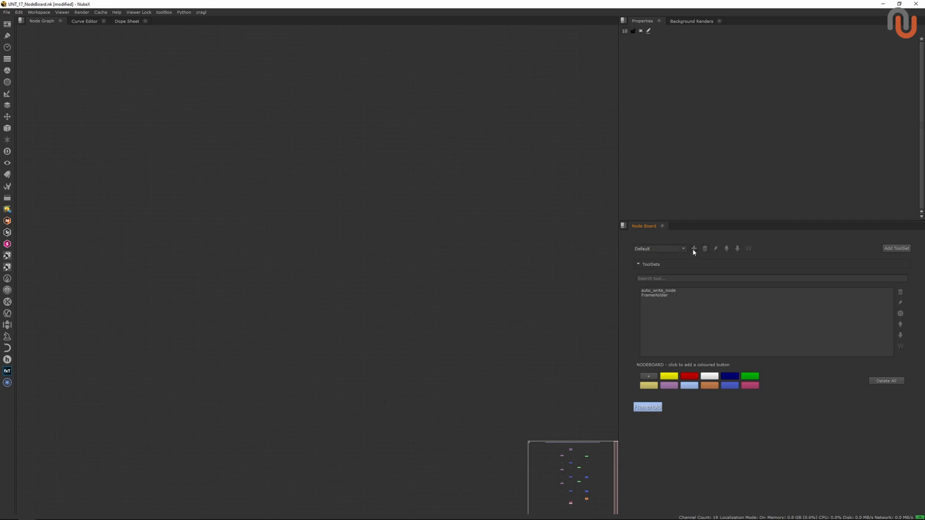
{"action": "mouse_move", "coordinate": [715, 248]}
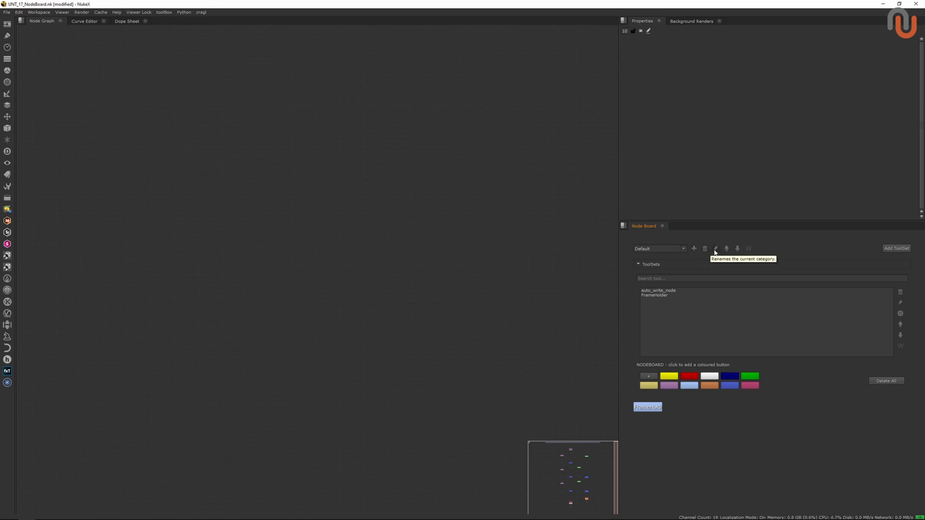
{"action": "mouse_move", "coordinate": [726, 248]}
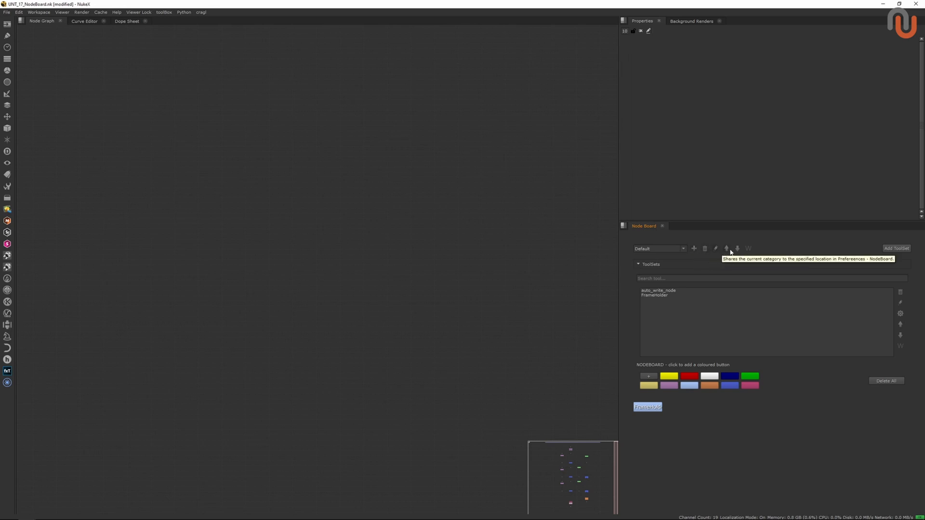
{"action": "mouse_move", "coordinate": [737, 248]}
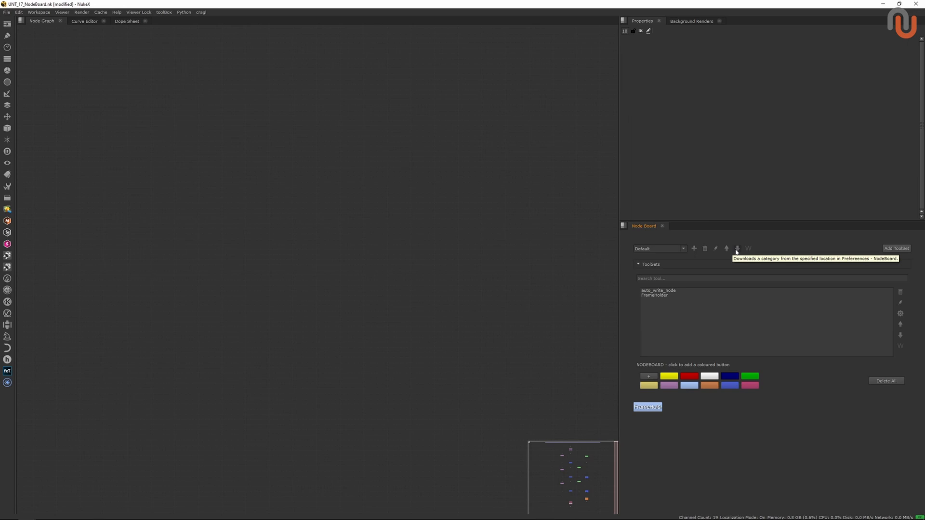
{"action": "mouse_move", "coordinate": [749, 248]}
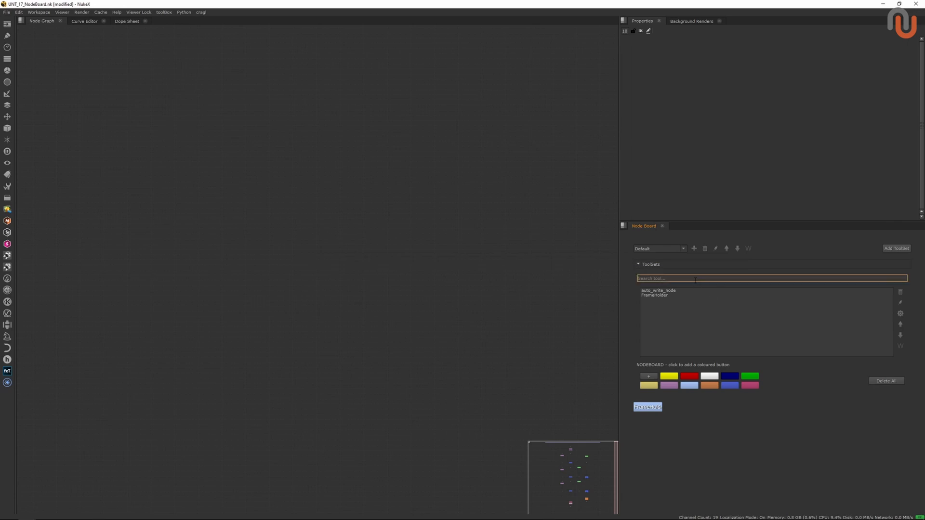
Step: Select the auto_write_node toolset in the Node Board ToolSets list
{"action": "left_click", "coordinate": [658, 290]}
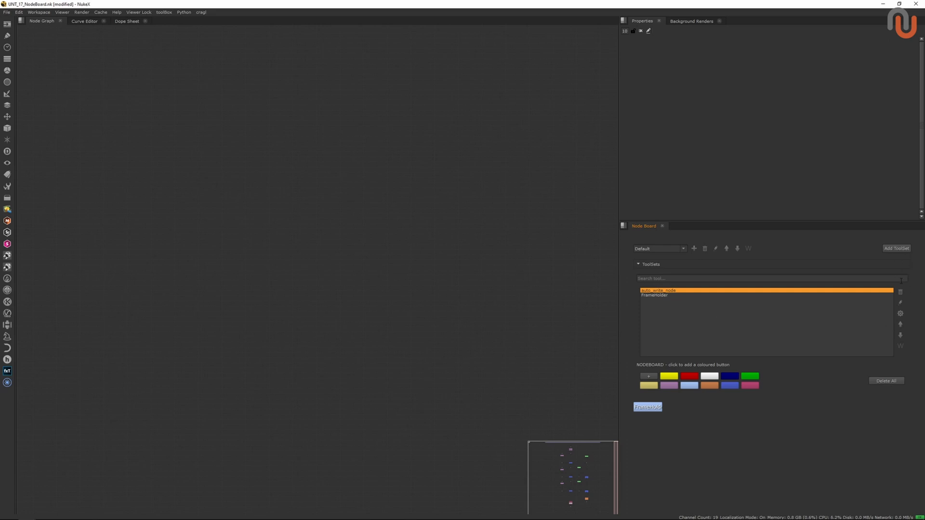
{"action": "mouse_move", "coordinate": [901, 313]}
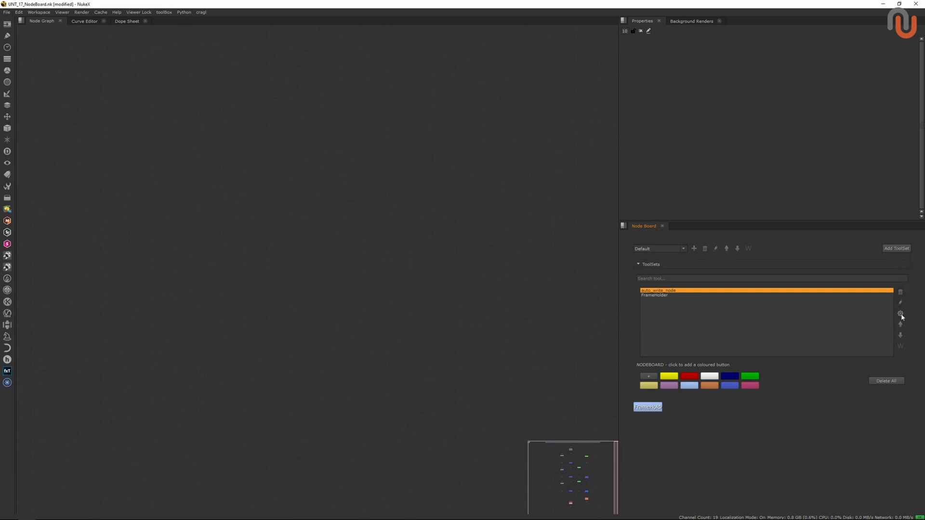
{"action": "mouse_move", "coordinate": [901, 323]}
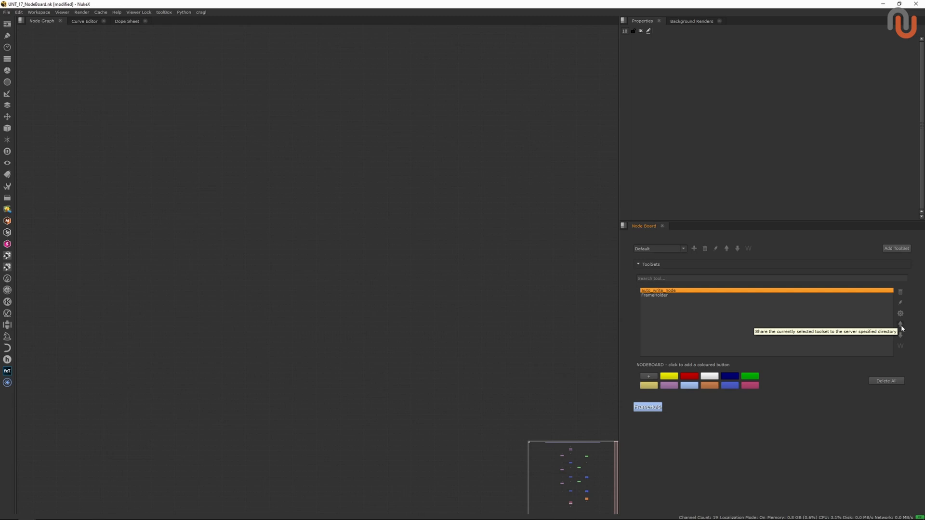
{"action": "mouse_move", "coordinate": [901, 334]}
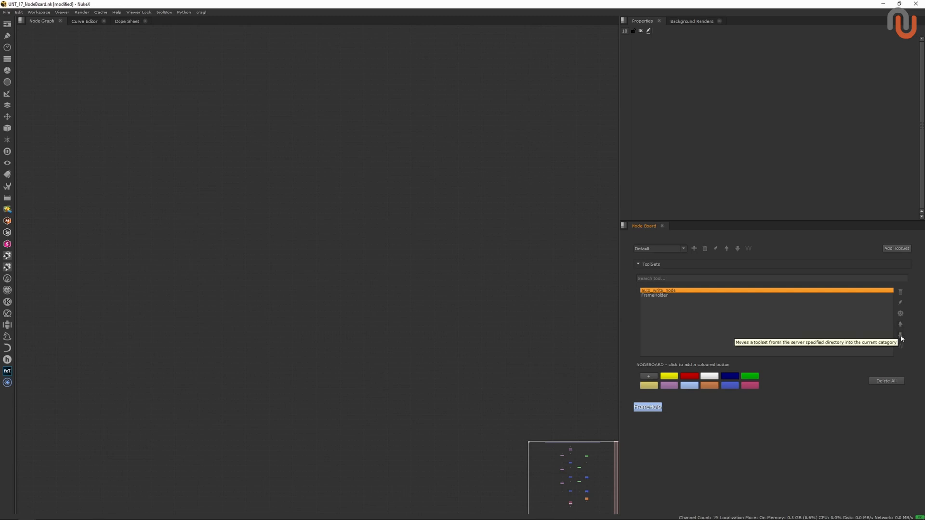
{"action": "mouse_move", "coordinate": [901, 342]}
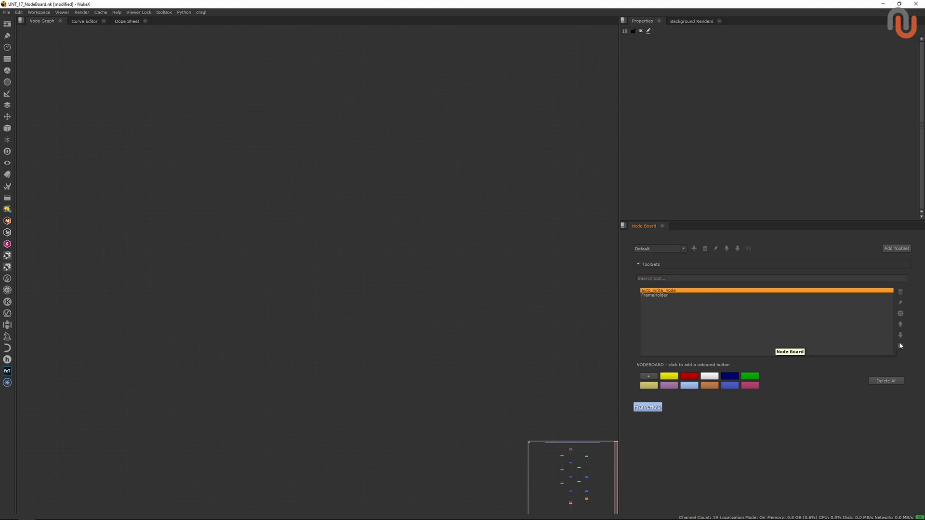
{"action": "mouse_move", "coordinate": [899, 352]}
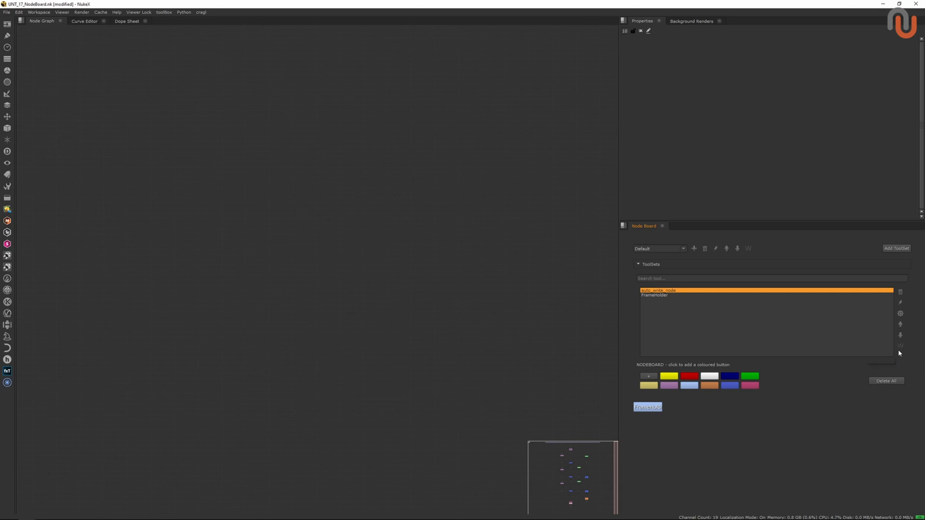
{"action": "mouse_move", "coordinate": [467, 271]}
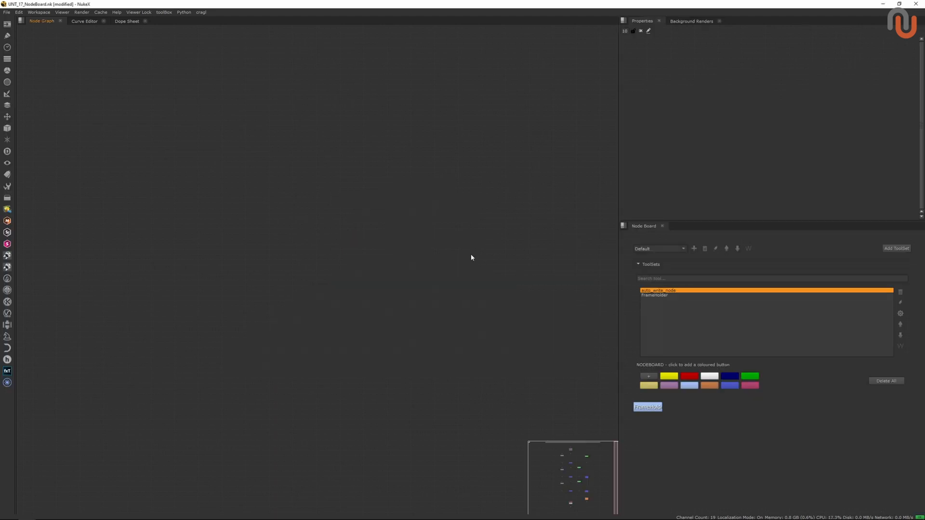
{"action": "mouse_move", "coordinate": [759, 336]}
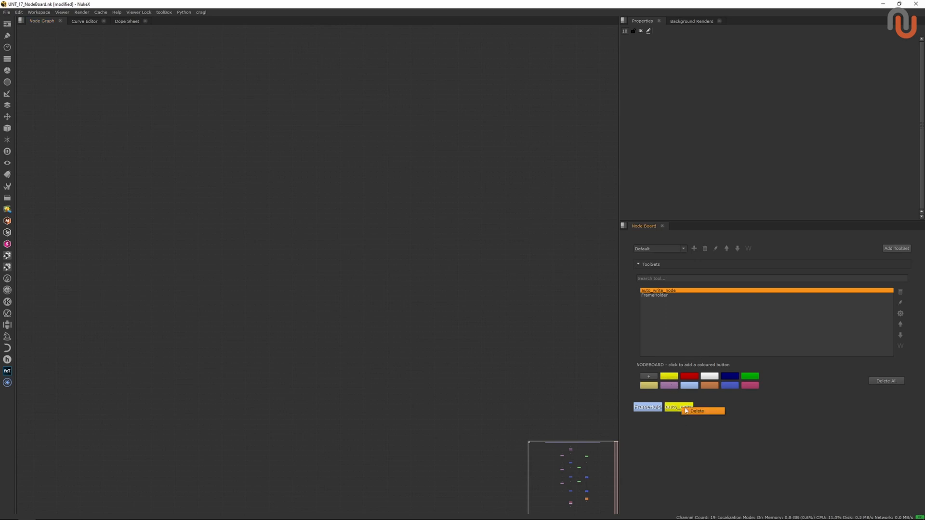
Step: Replace the test yellow button with a custom-coloured auto_write_node button
{"action": "left_click", "coordinate": [698, 411]}
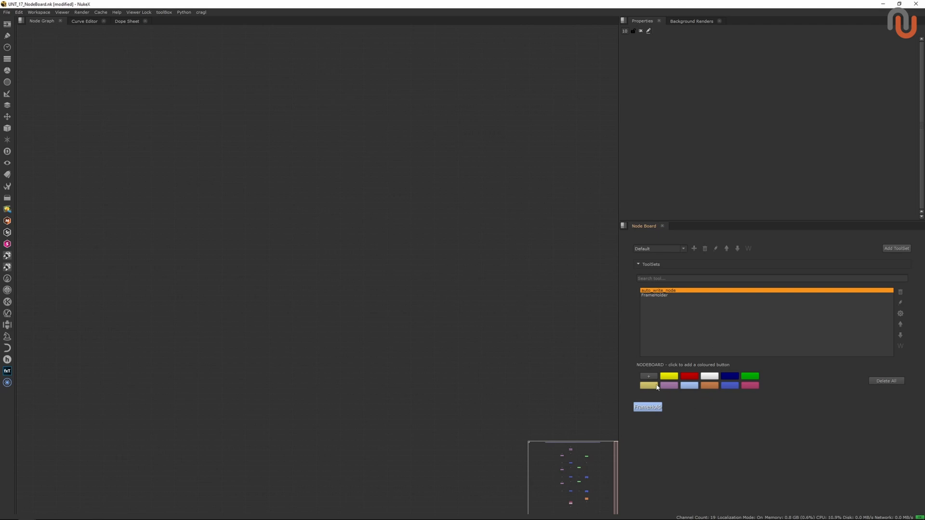
{"action": "mouse_move", "coordinate": [654, 368]}
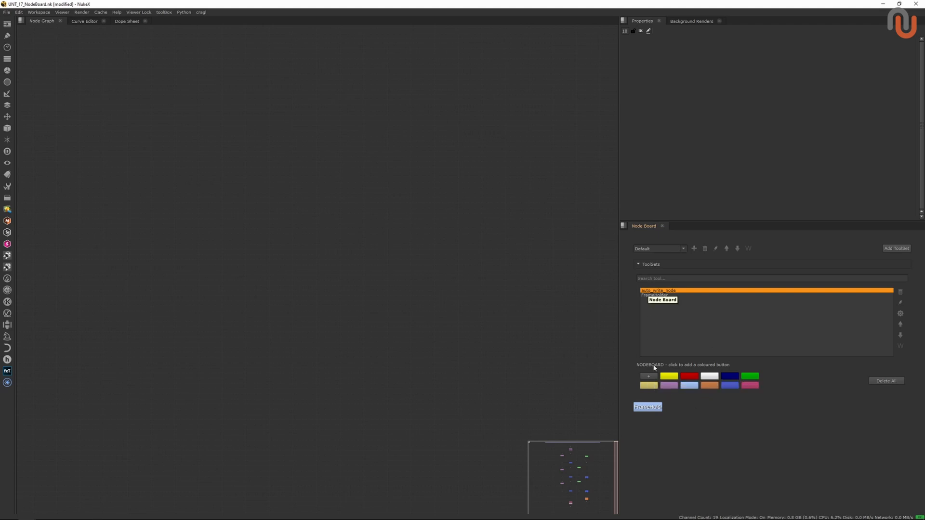
{"action": "mouse_move", "coordinate": [689, 320]}
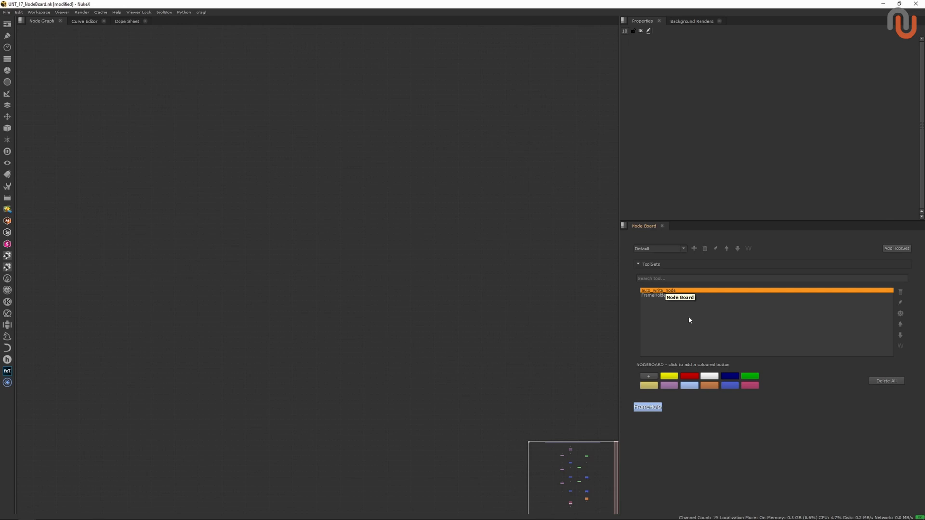
{"action": "mouse_move", "coordinate": [647, 378]}
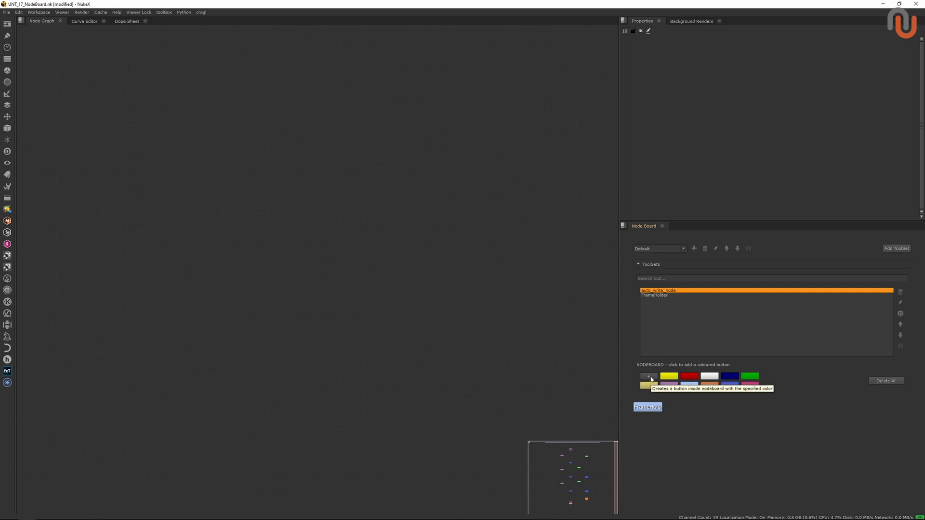
{"action": "left_click", "coordinate": [648, 377]}
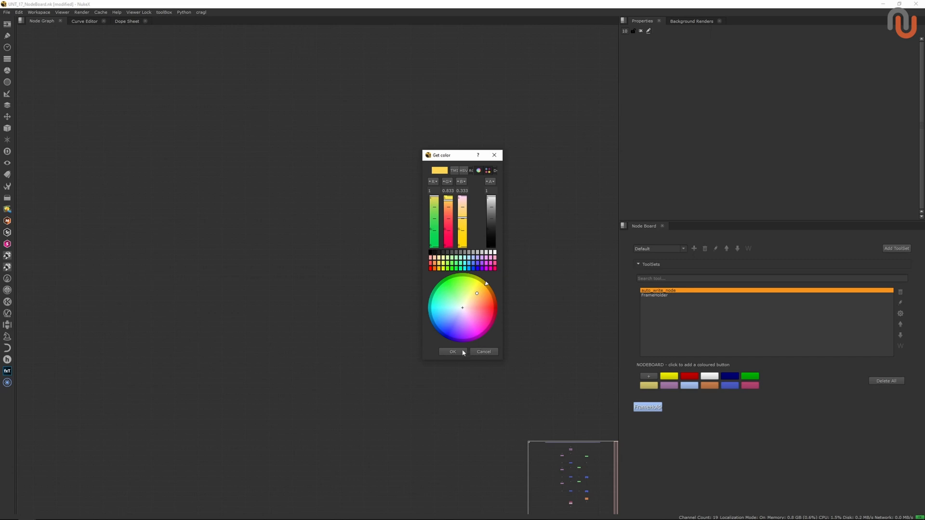
{"action": "left_click", "coordinate": [453, 352]}
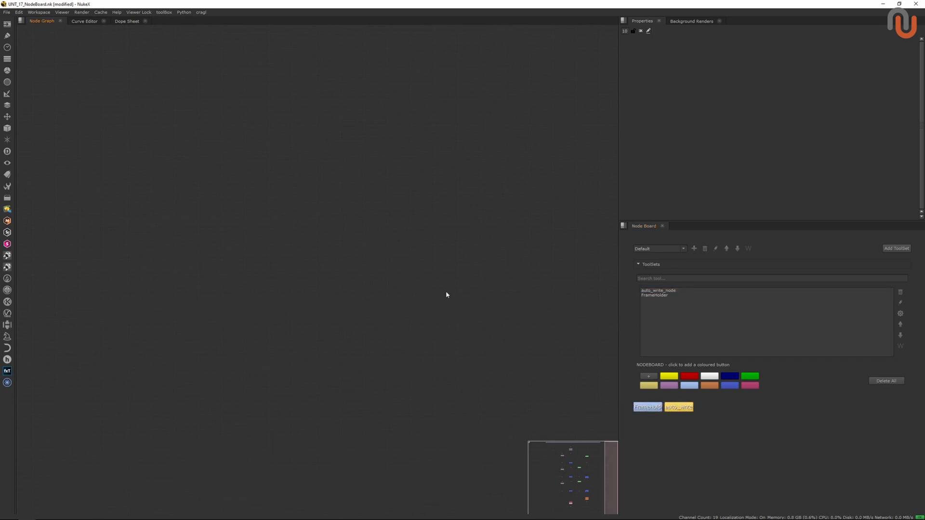
{"action": "mouse_move", "coordinate": [601, 376]}
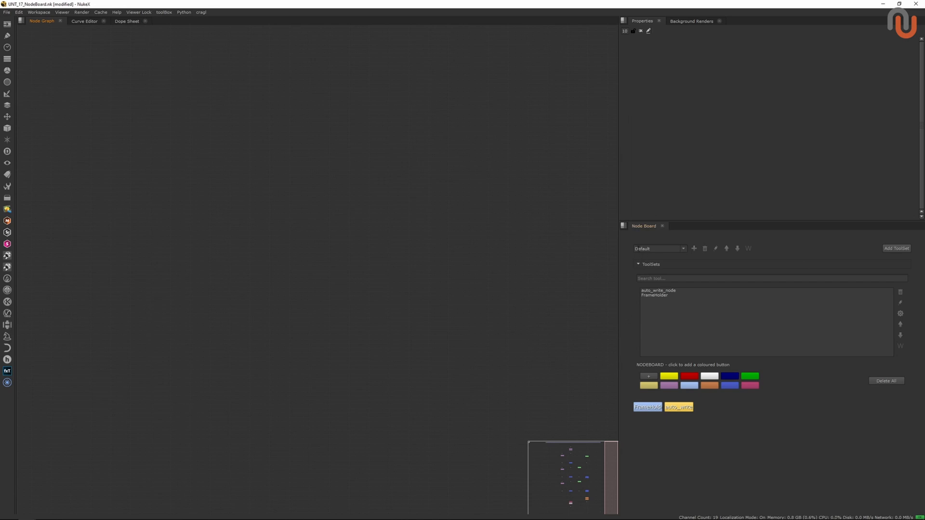
Step: Check the category list, then add a new Node Board category named 'Project2'
{"action": "left_click", "coordinate": [682, 248]}
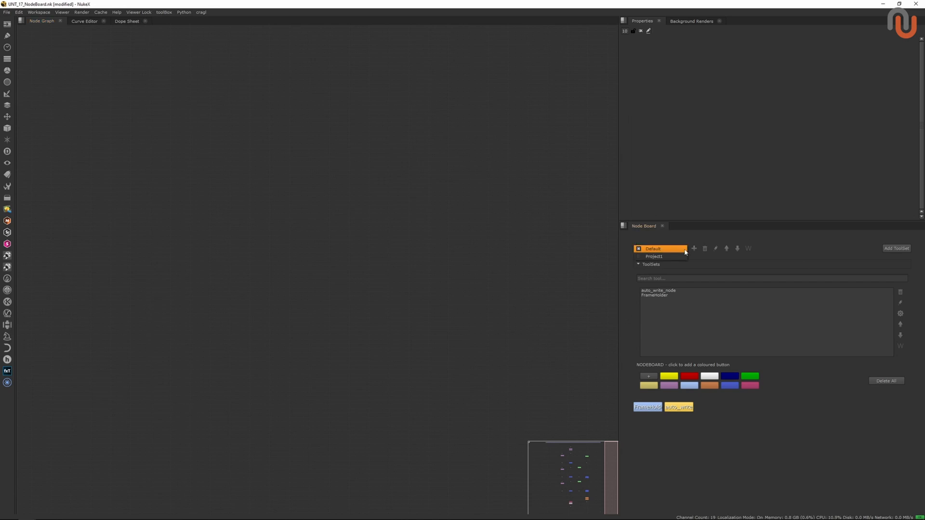
{"action": "left_click", "coordinate": [654, 256]}
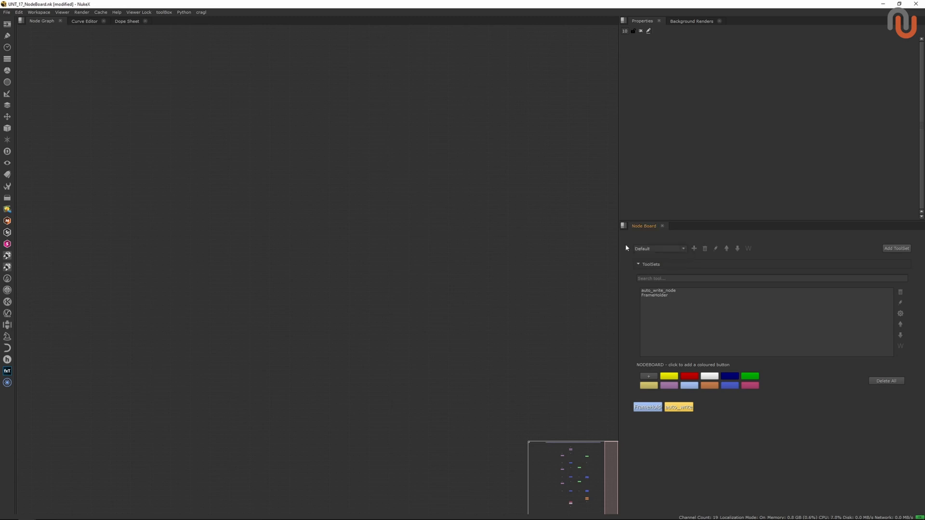
{"action": "mouse_move", "coordinate": [687, 260]}
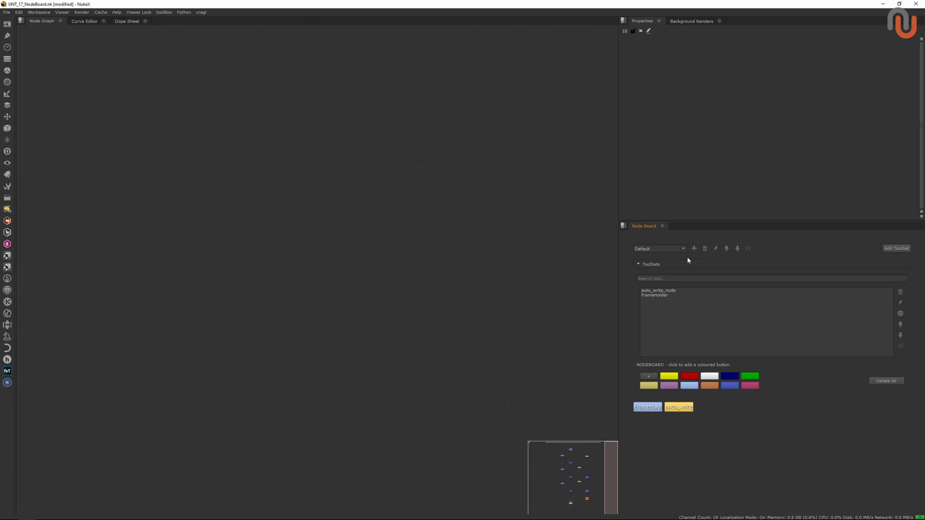
{"action": "left_click", "coordinate": [694, 247]}
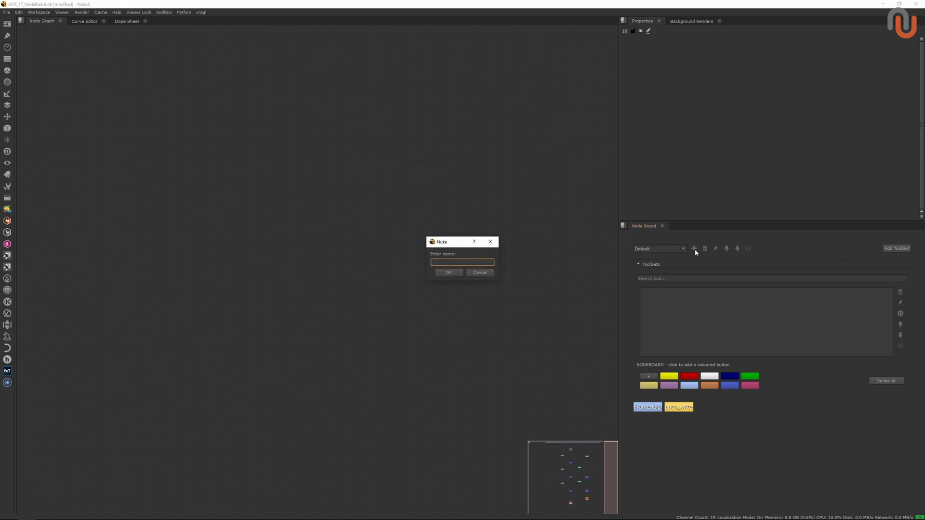
{"action": "type", "text": "Project"}
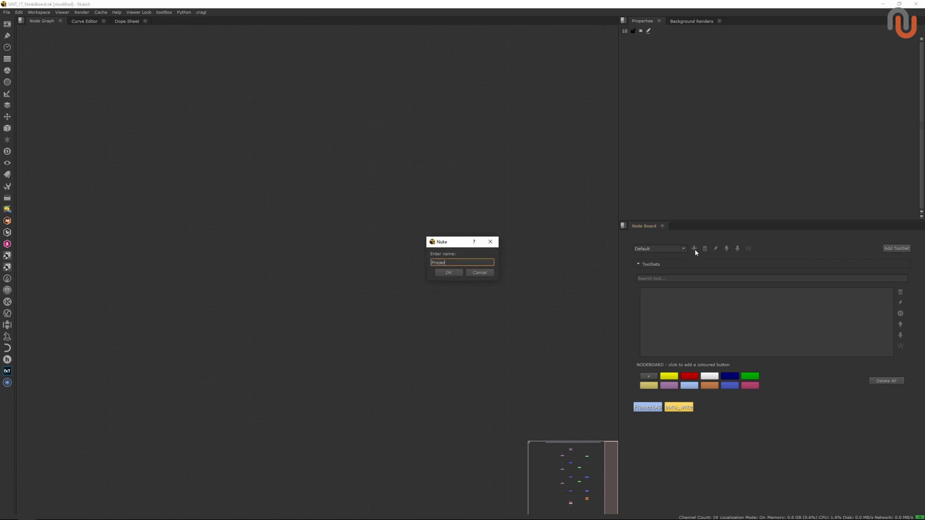
{"action": "type", "text": "2"}
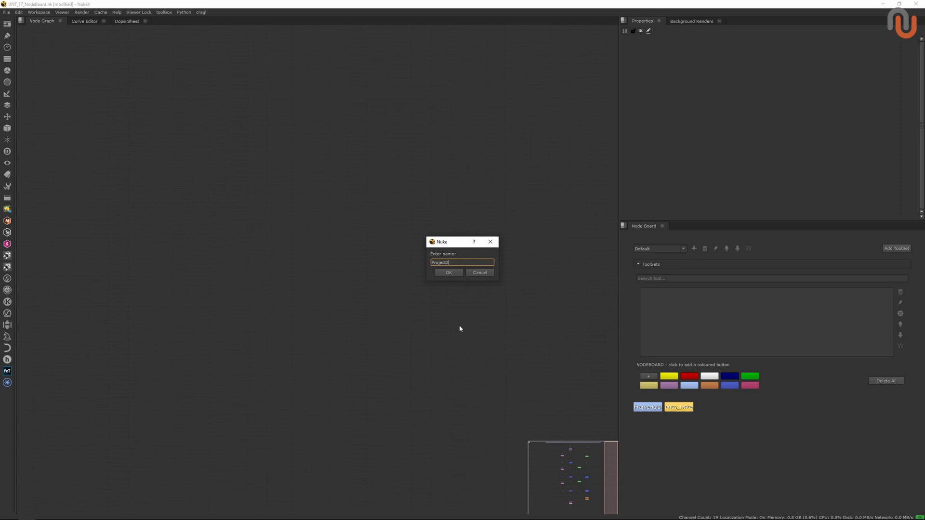
{"action": "left_click", "coordinate": [449, 271]}
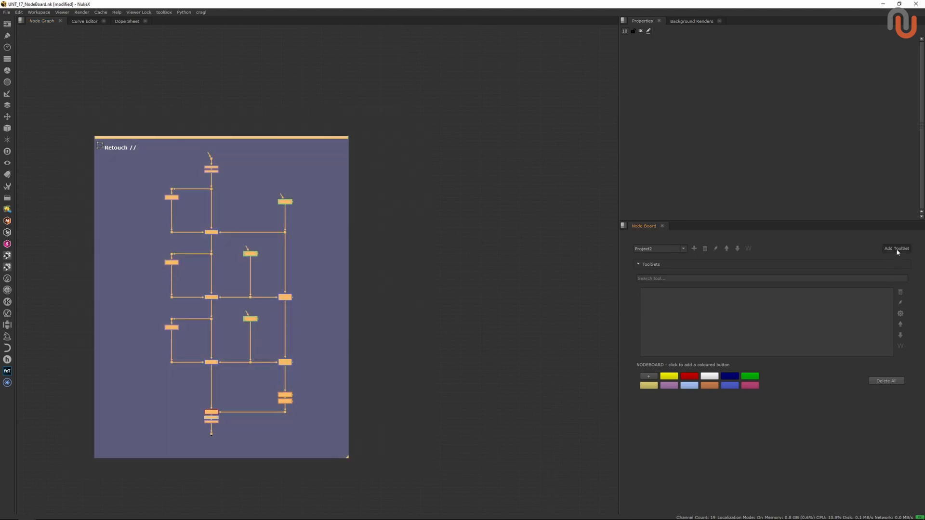
Step: Add a toolset named 'rt' from the selected Retouch nodes
{"action": "left_click", "coordinate": [896, 249]}
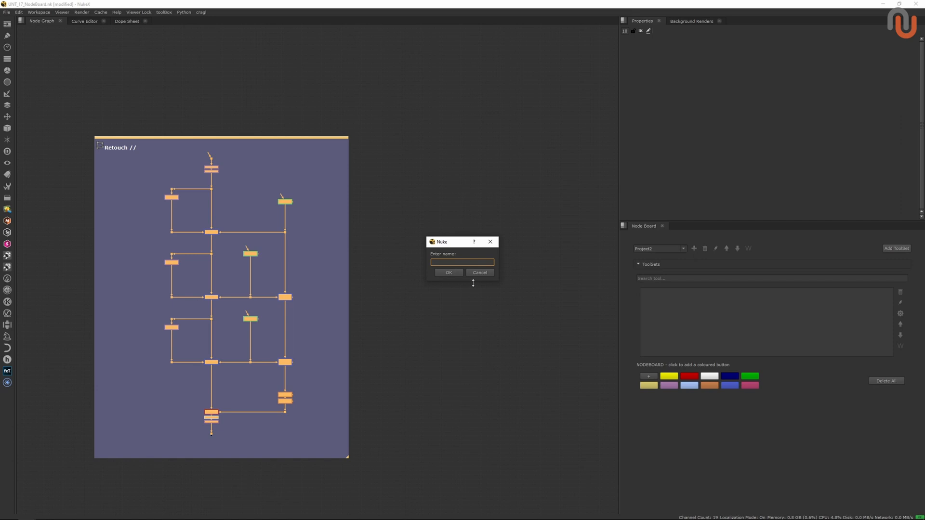
{"action": "type", "text": "rt"}
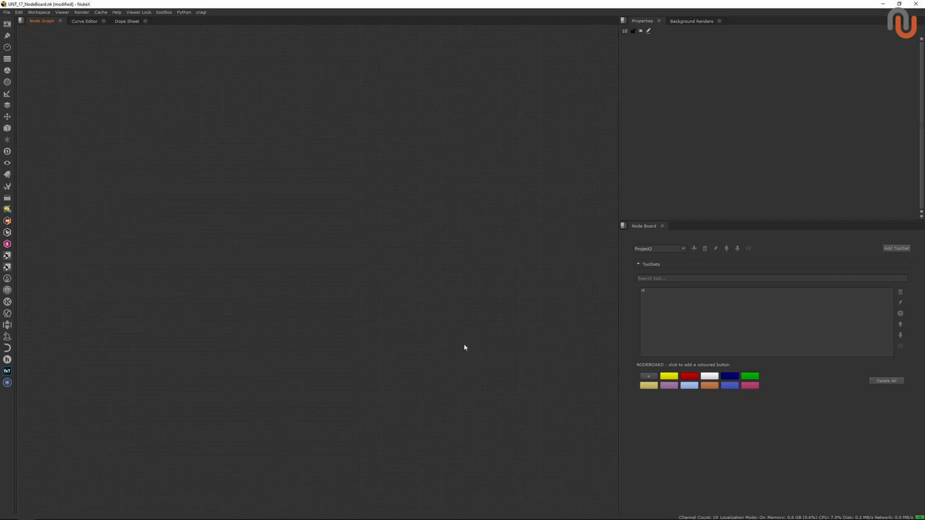
{"action": "mouse_move", "coordinate": [496, 330]}
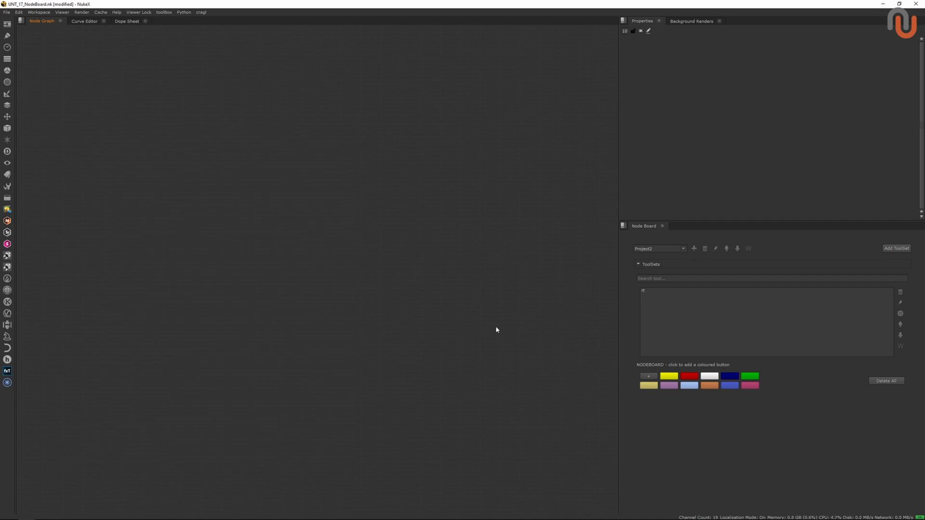
{"action": "mouse_move", "coordinate": [564, 340]}
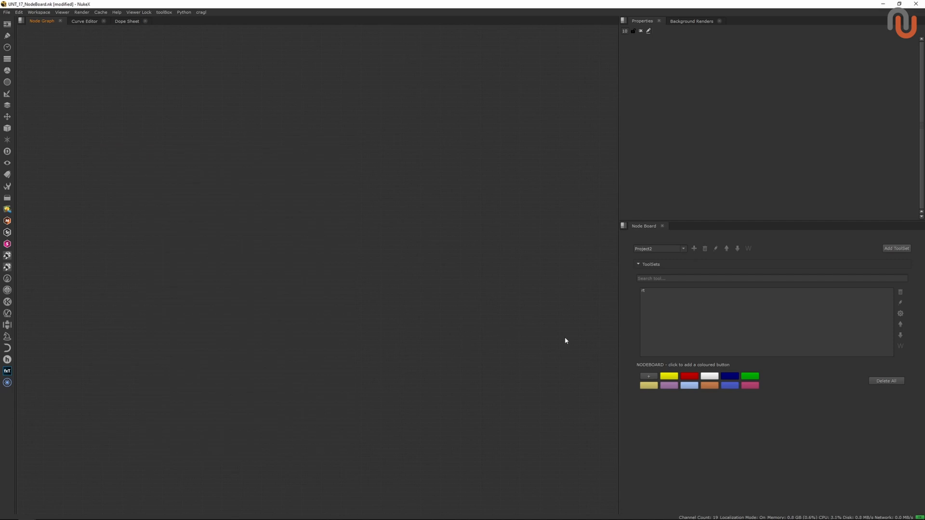
{"action": "mouse_move", "coordinate": [668, 342]}
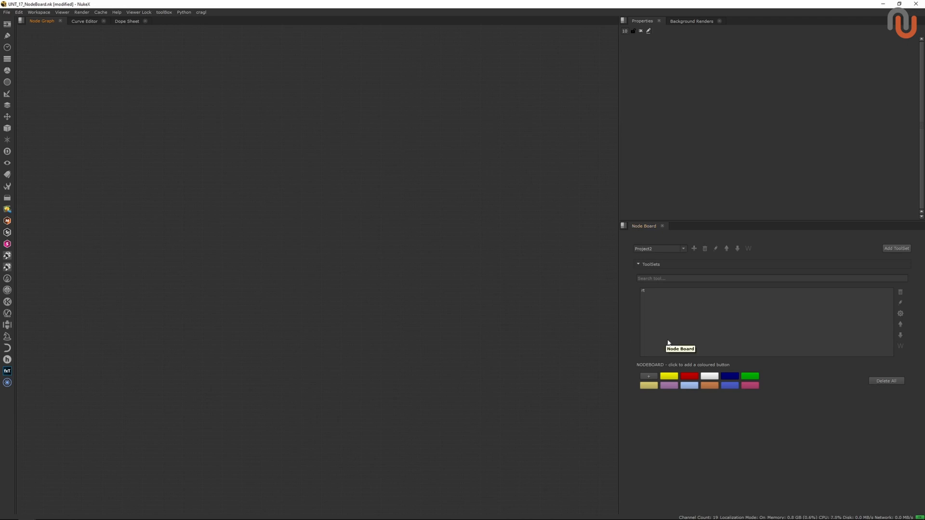
{"action": "mouse_move", "coordinate": [654, 341]}
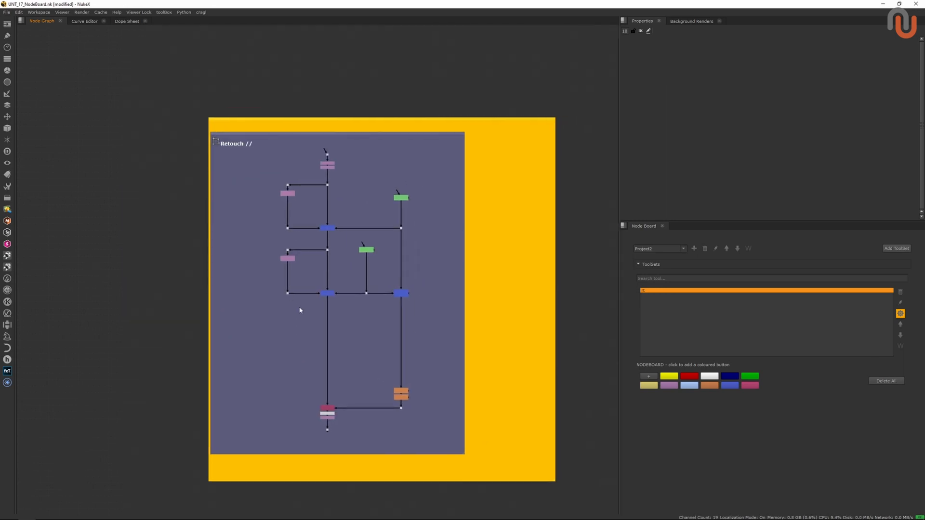
{"action": "left_click", "coordinate": [900, 313]}
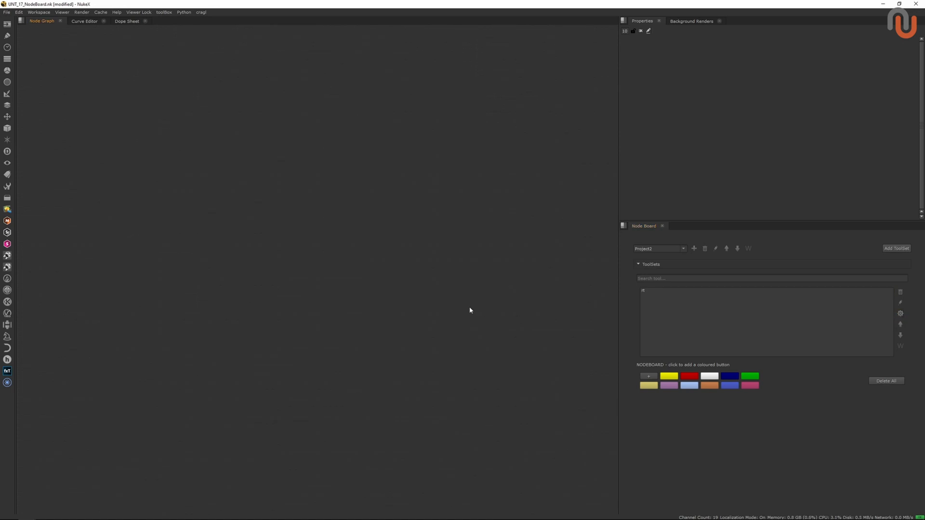
{"action": "mouse_move", "coordinate": [457, 286]}
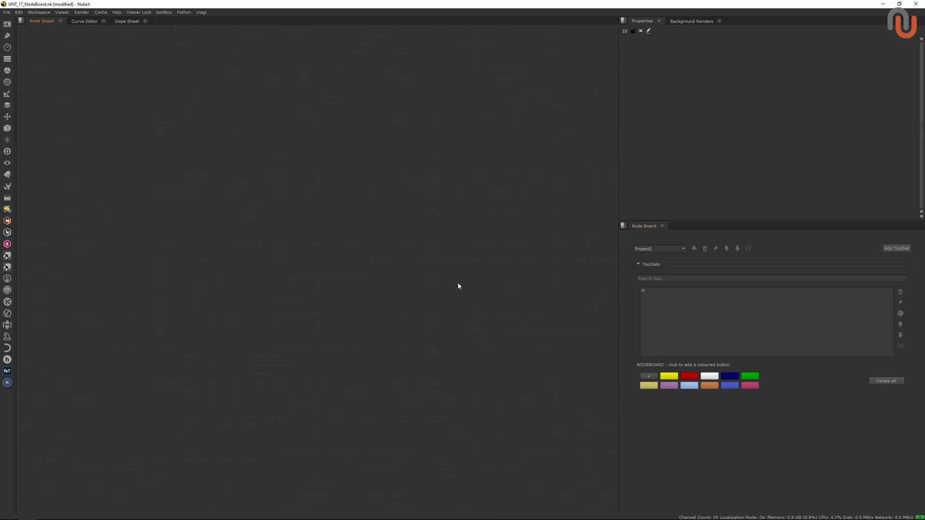
{"action": "mouse_move", "coordinate": [667, 297]}
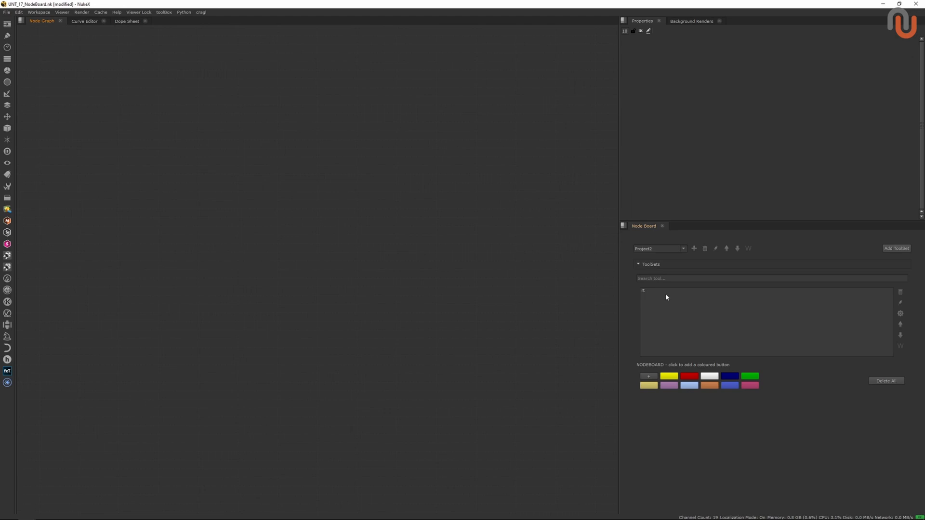
{"action": "mouse_move", "coordinate": [514, 325]}
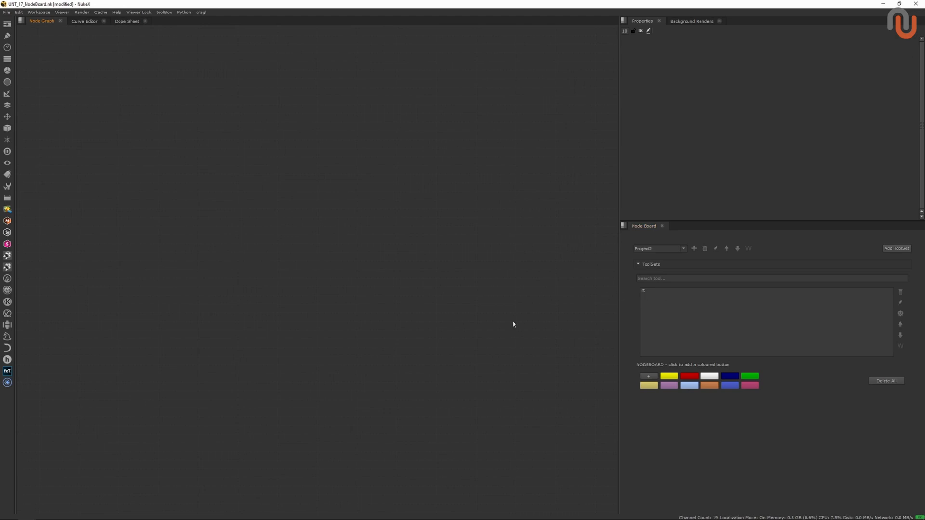
{"action": "mouse_move", "coordinate": [529, 325]}
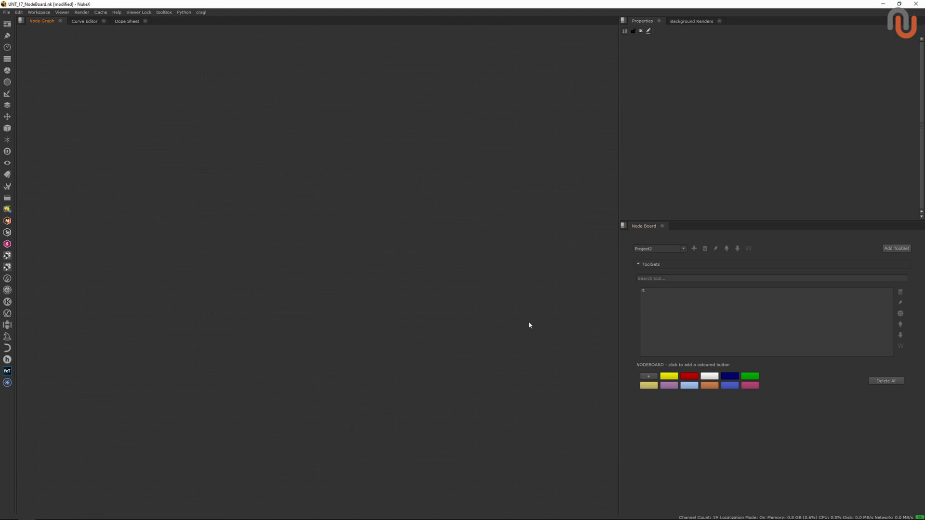
{"action": "mouse_move", "coordinate": [208, 264]}
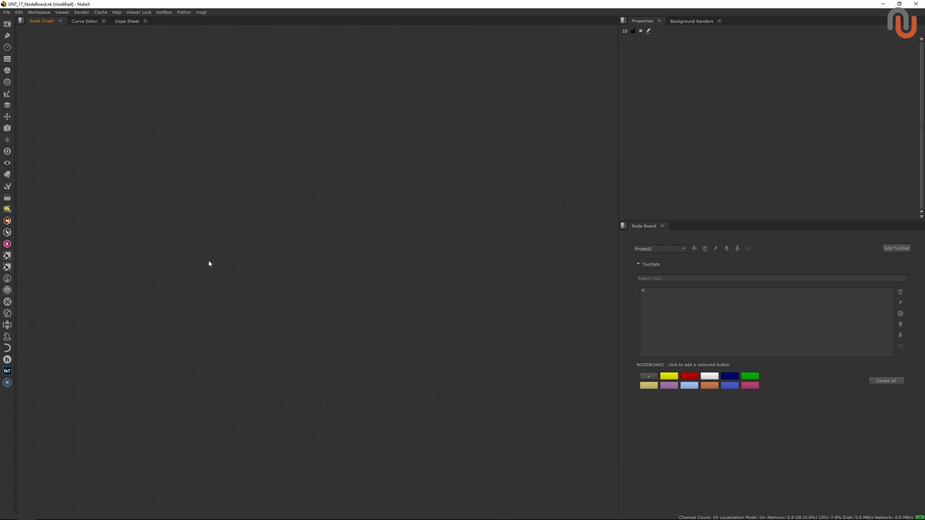
{"action": "mouse_move", "coordinate": [717, 361]}
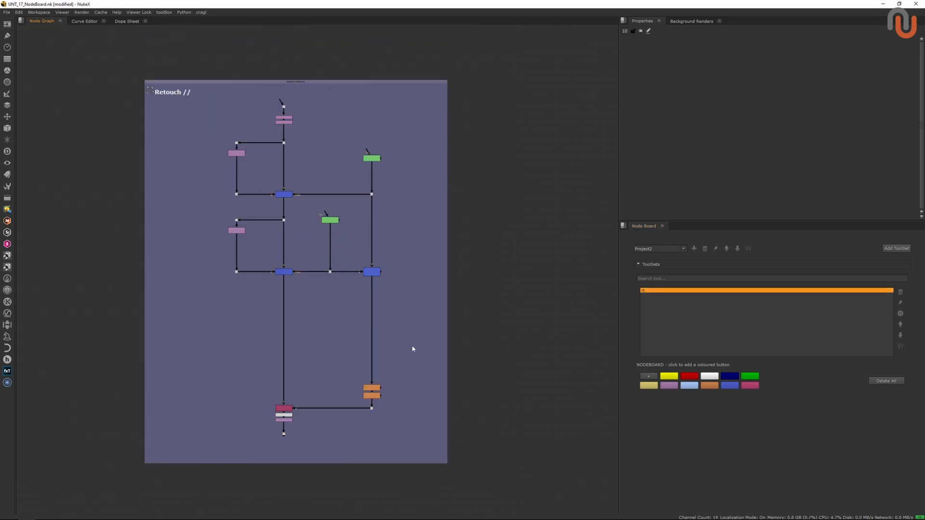
{"action": "mouse_move", "coordinate": [581, 242]}
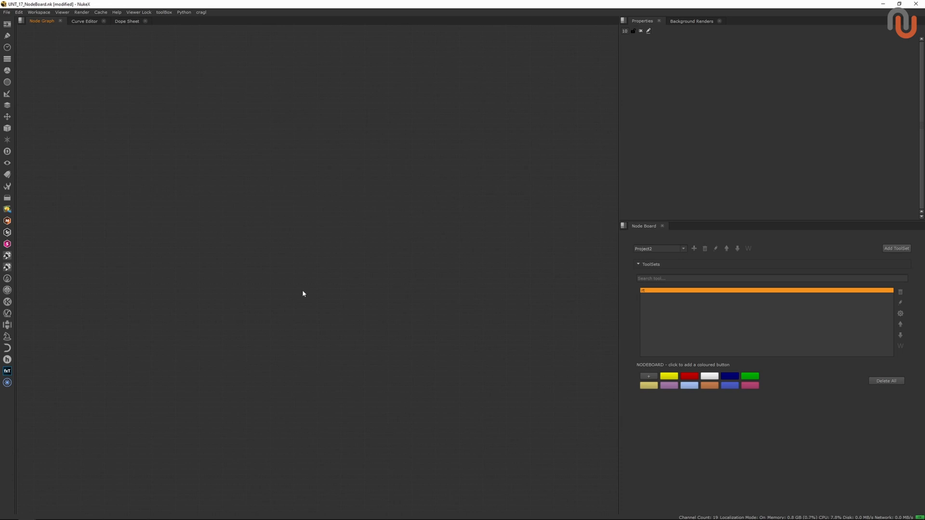
{"action": "mouse_move", "coordinate": [323, 283]}
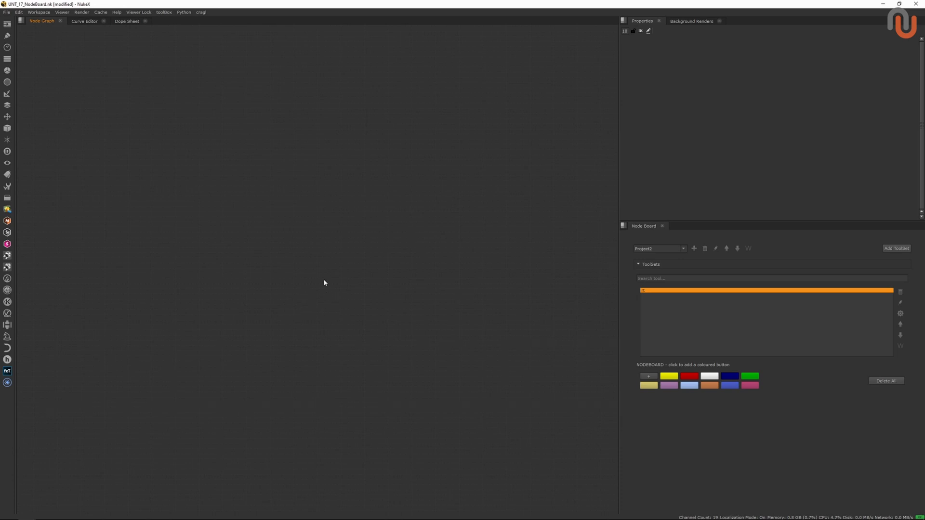
{"action": "mouse_move", "coordinate": [463, 291]}
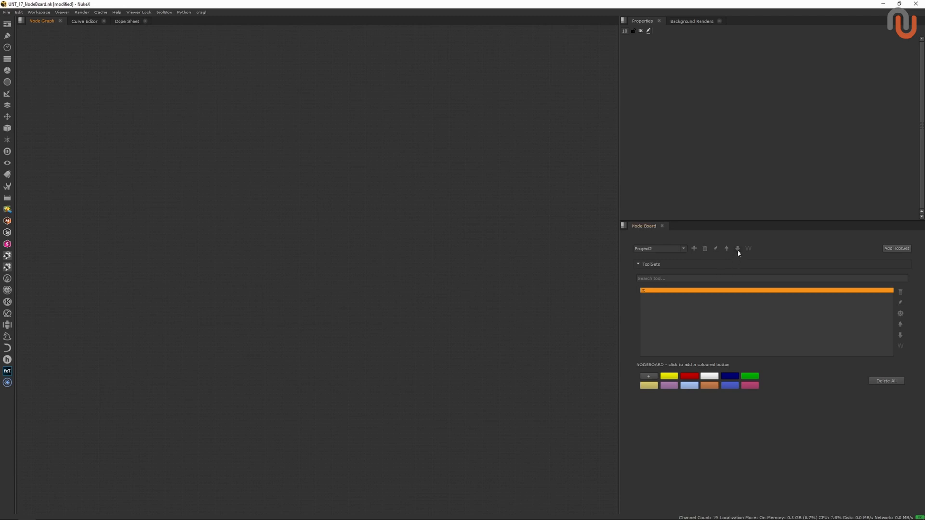
Step: Create another Node Board category named 'test'
{"action": "left_click", "coordinate": [737, 249]}
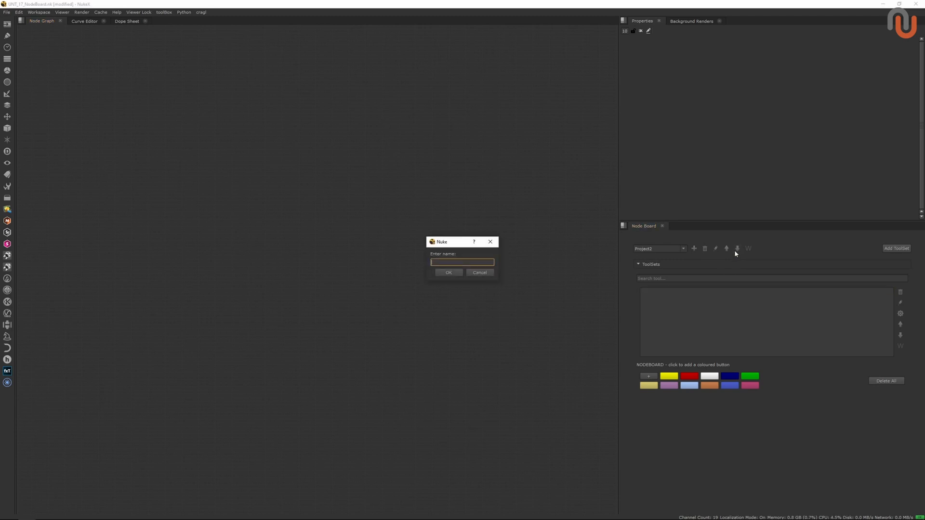
{"action": "type", "text": "test"}
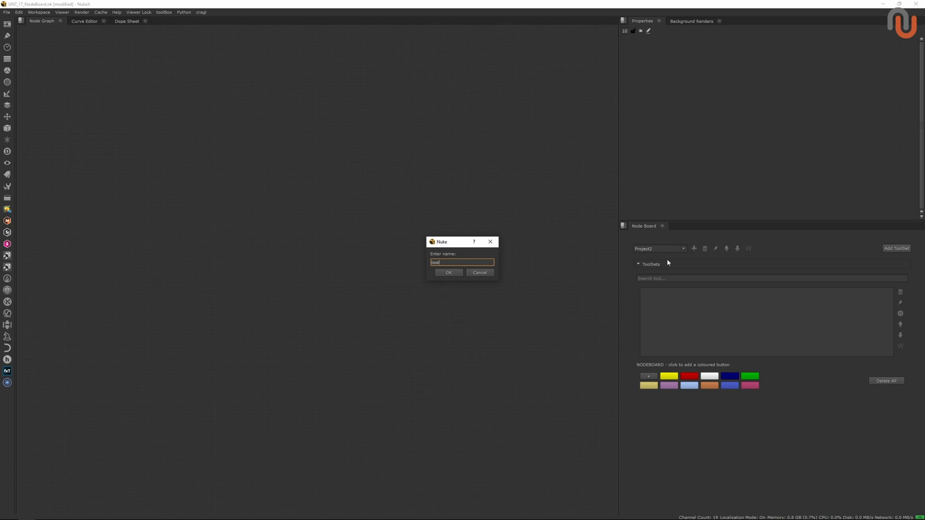
{"action": "left_click", "coordinate": [449, 273]}
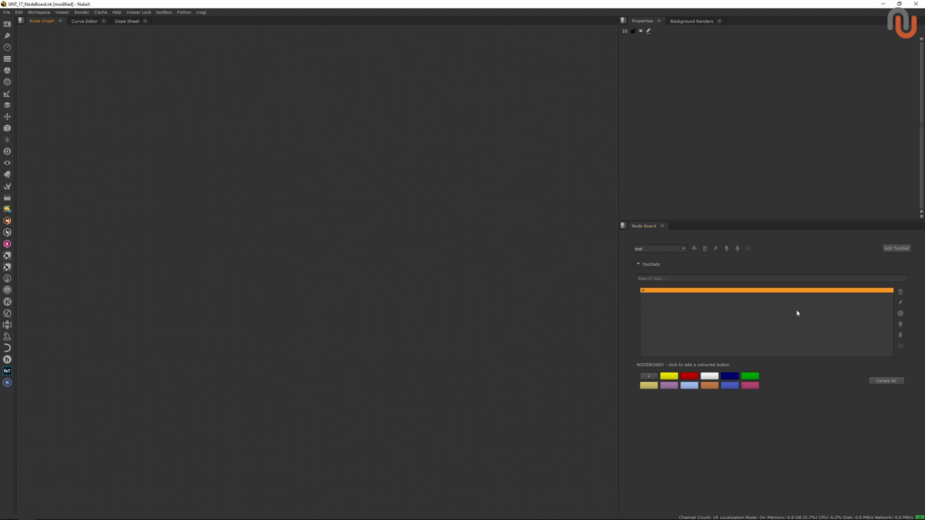
{"action": "mouse_move", "coordinate": [896, 324]}
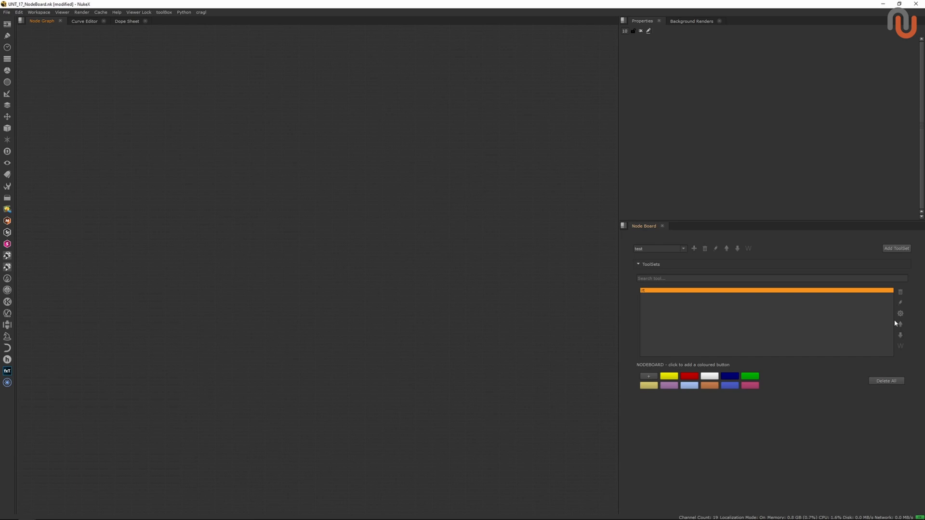
{"action": "mouse_move", "coordinate": [543, 331]}
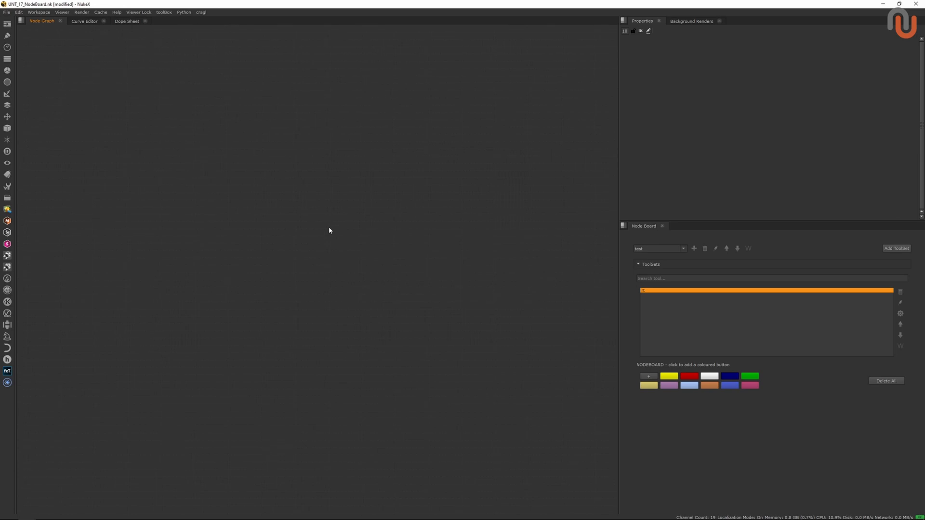
{"action": "mouse_move", "coordinate": [370, 259]}
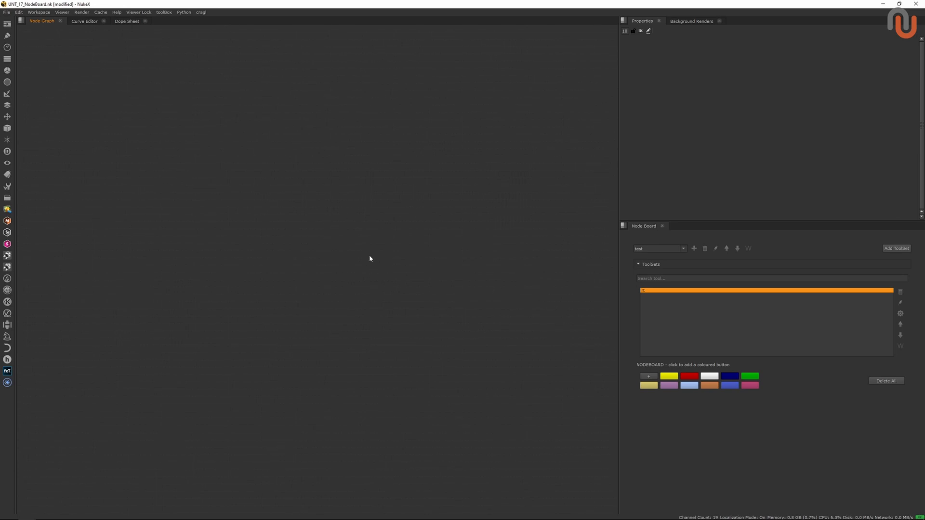
{"action": "mouse_move", "coordinate": [352, 252]}
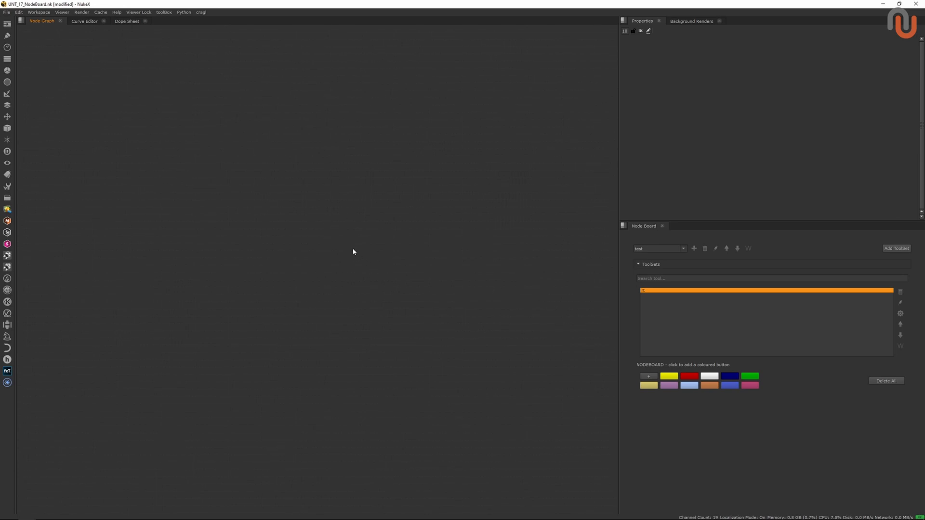
{"action": "mouse_move", "coordinate": [331, 254]}
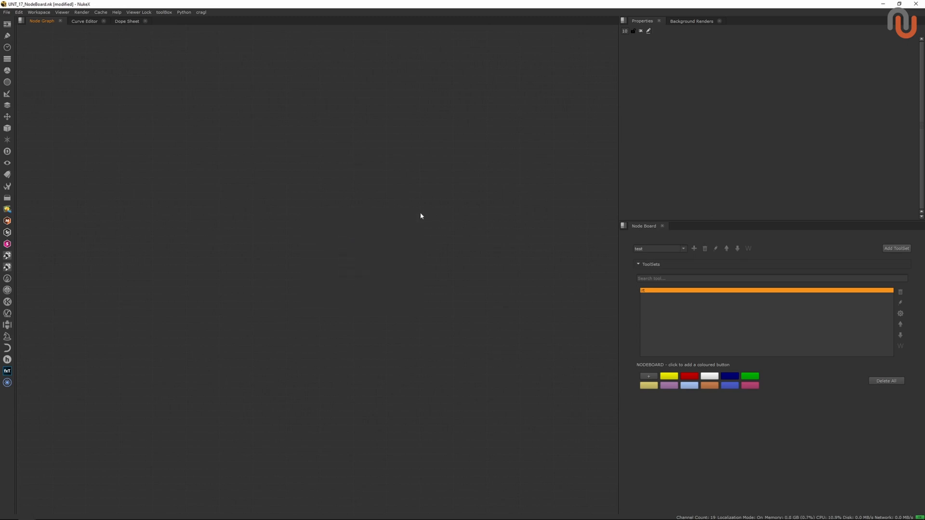
{"action": "mouse_move", "coordinate": [568, 271]}
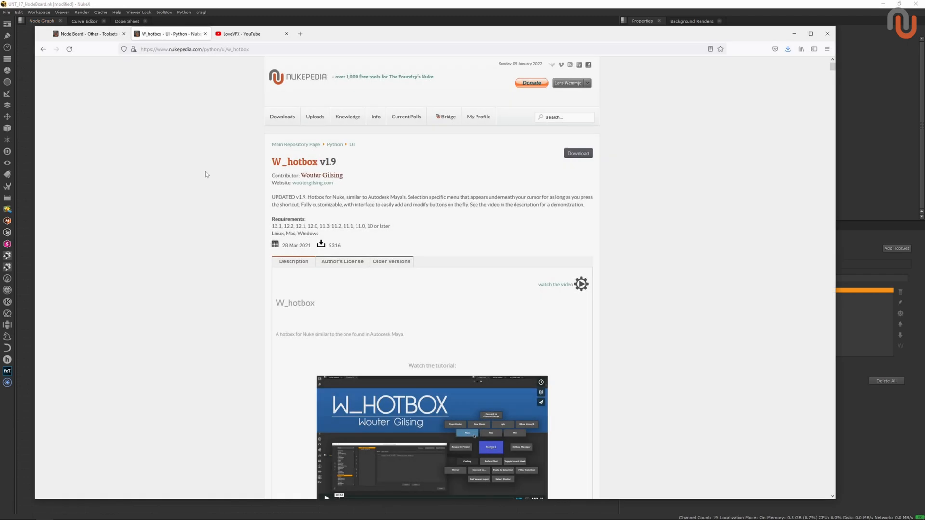
{"action": "mouse_move", "coordinate": [216, 209]}
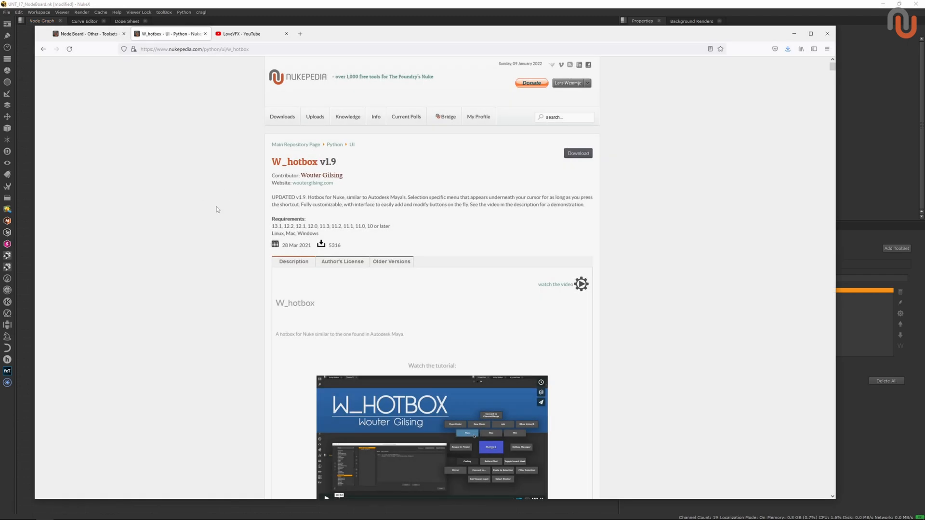
{"action": "mouse_move", "coordinate": [244, 179]}
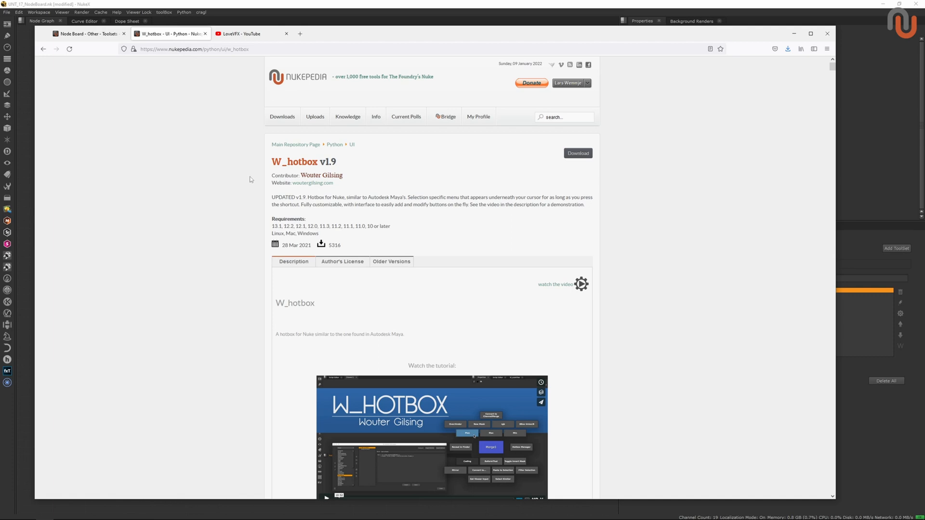
{"action": "mouse_move", "coordinate": [246, 254]}
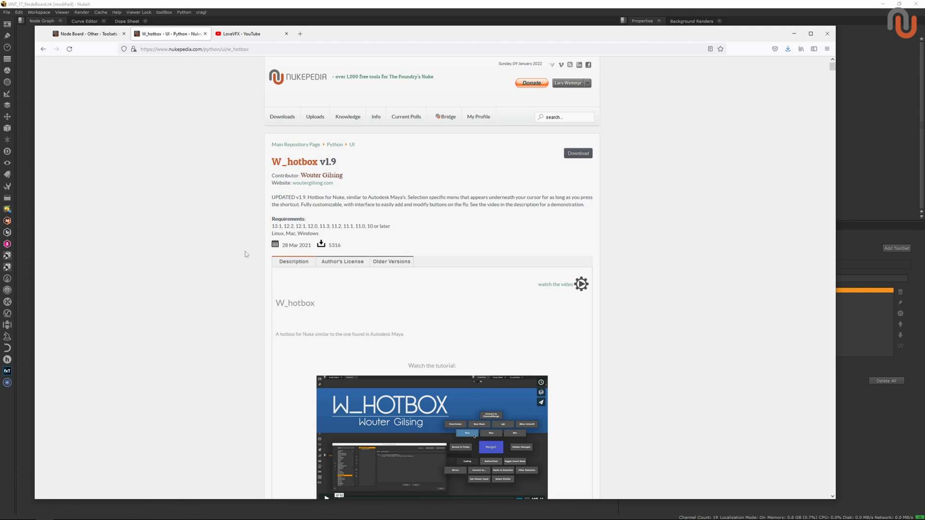
Step: Scroll through the W_hotbox v1.9 description on Nukepedia
{"action": "scroll", "scroll_direction": "down", "scroll_amount": 3}
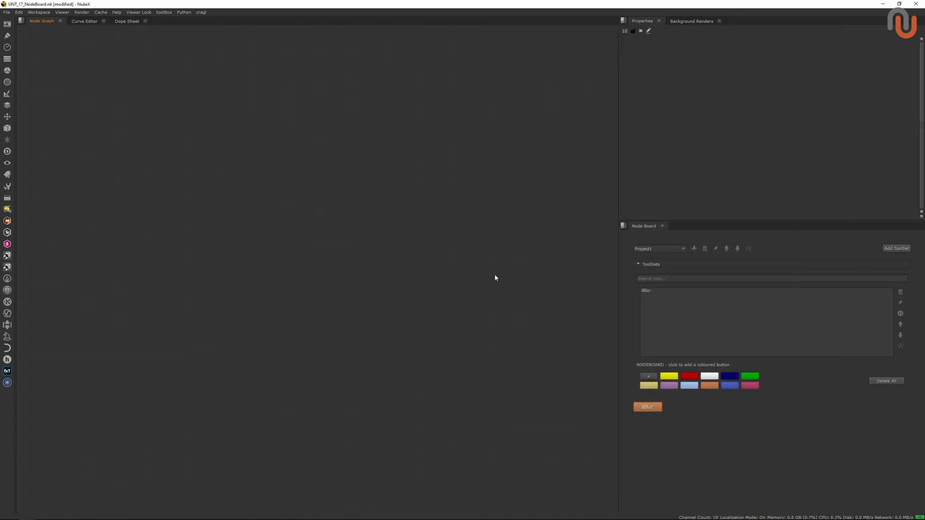
{"action": "mouse_move", "coordinate": [517, 278]}
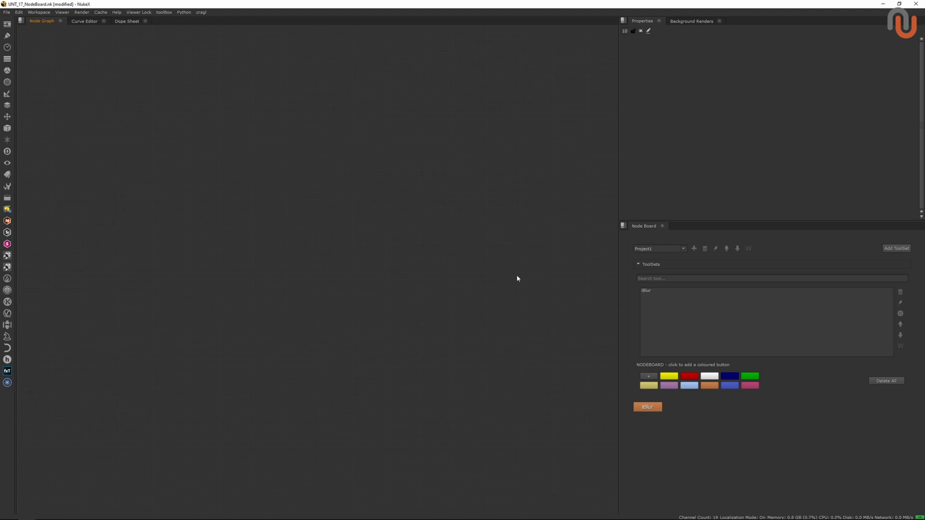
{"action": "mouse_move", "coordinate": [667, 289]}
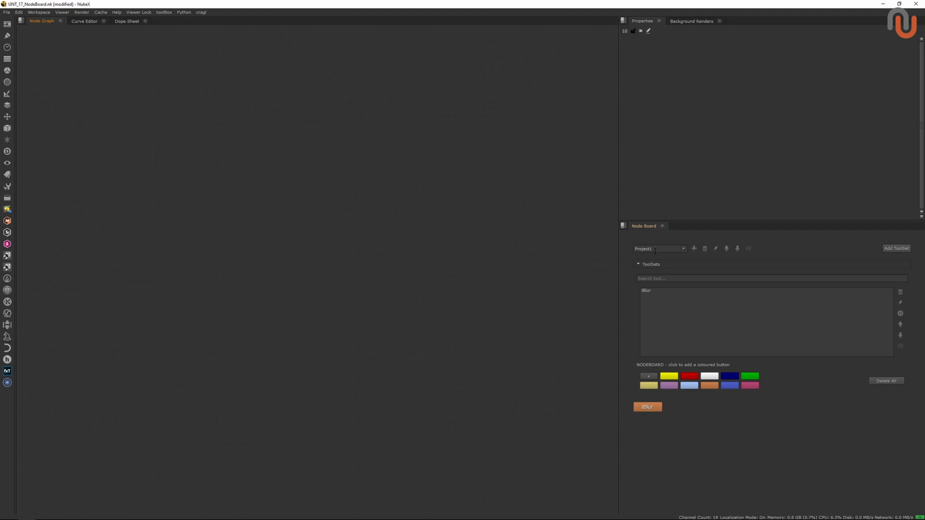
{"action": "mouse_move", "coordinate": [749, 248]}
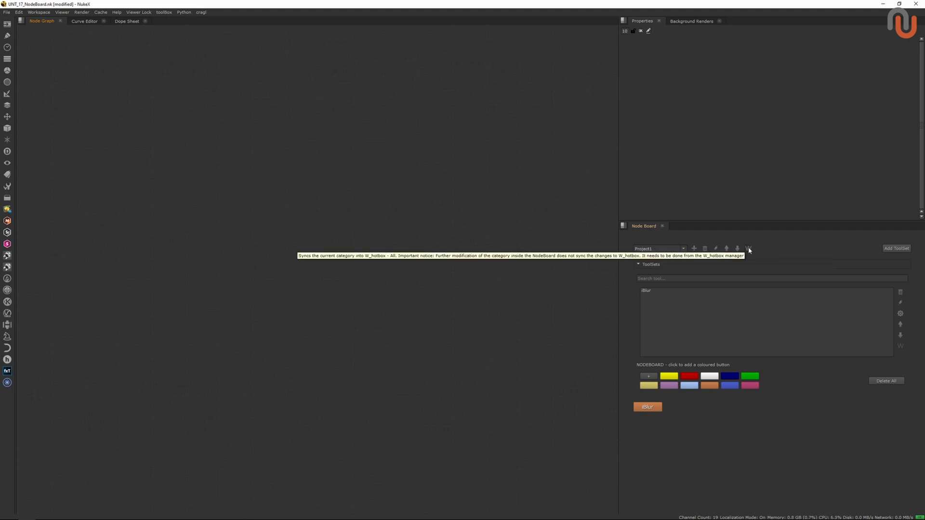
Step: Sync Project1 to W_hotbox, dismiss the success message, and pick Project1 in the hotbox
{"action": "left_click", "coordinate": [749, 249]}
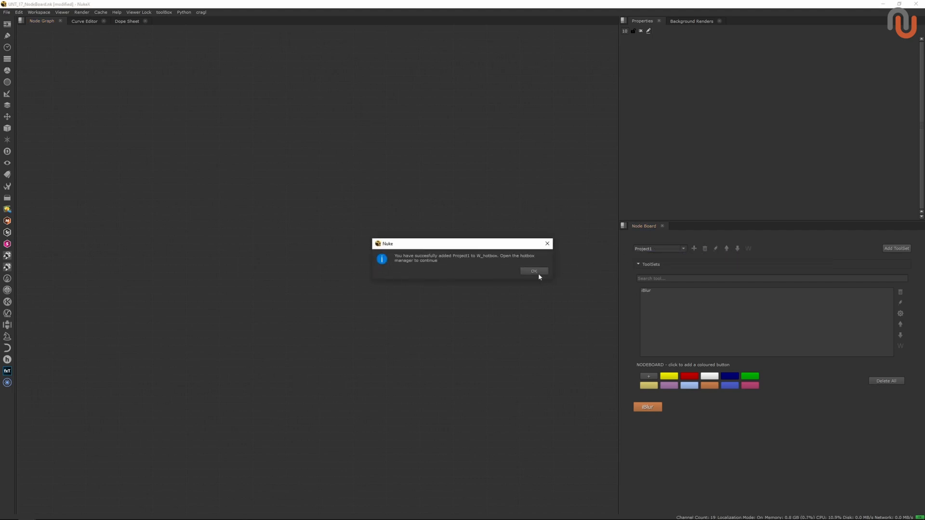
{"action": "left_click", "coordinate": [533, 271]}
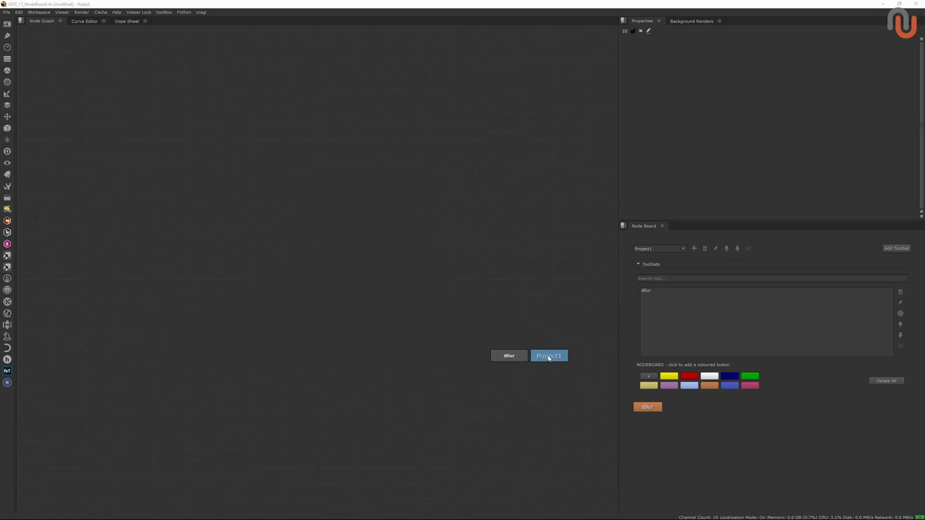
{"action": "left_click", "coordinate": [548, 356]}
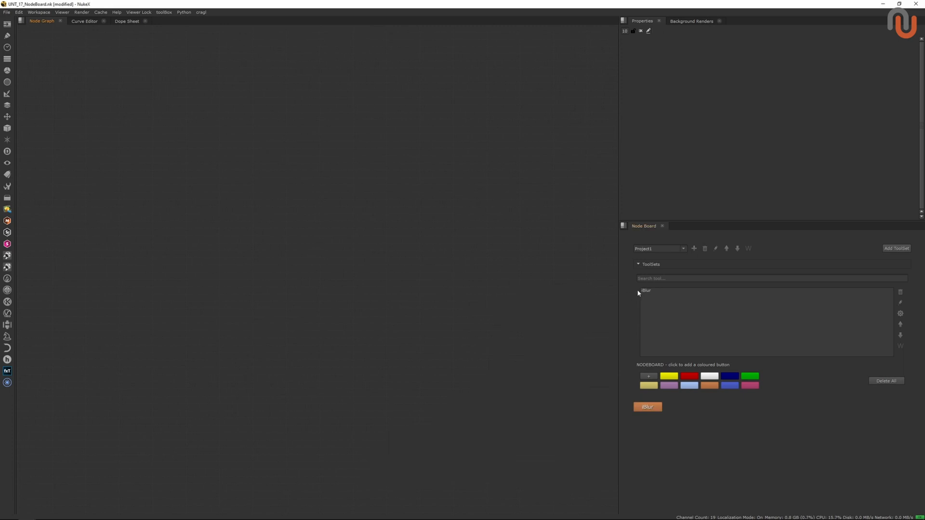
Step: Resync Project1 to W_hotbox and dismiss the success message
{"action": "left_click", "coordinate": [748, 248]}
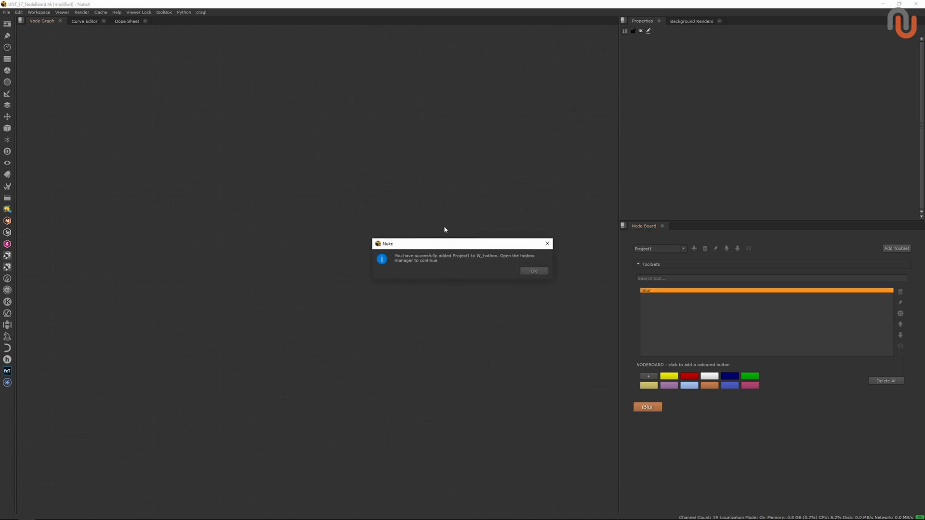
{"action": "left_click", "coordinate": [533, 270]}
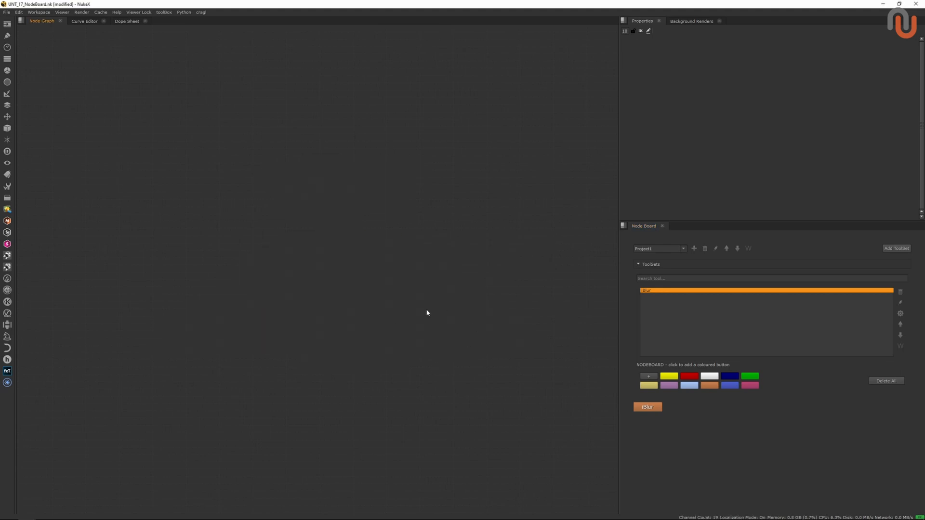
{"action": "mouse_move", "coordinate": [676, 292]}
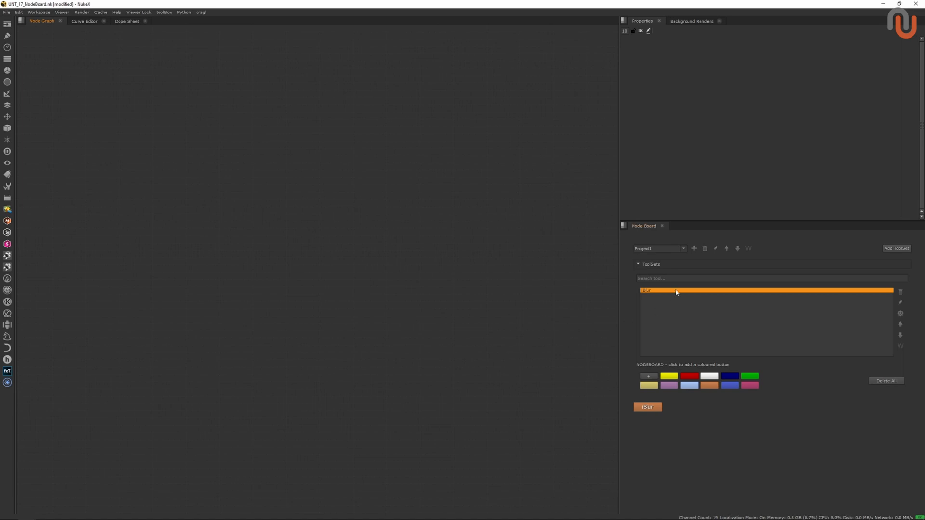
{"action": "mouse_move", "coordinate": [642, 271]}
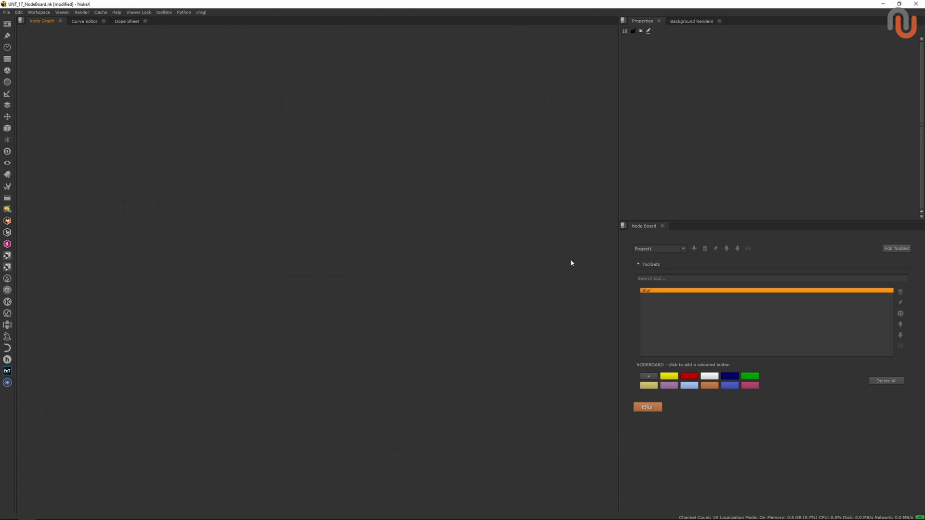
{"action": "mouse_move", "coordinate": [610, 284]}
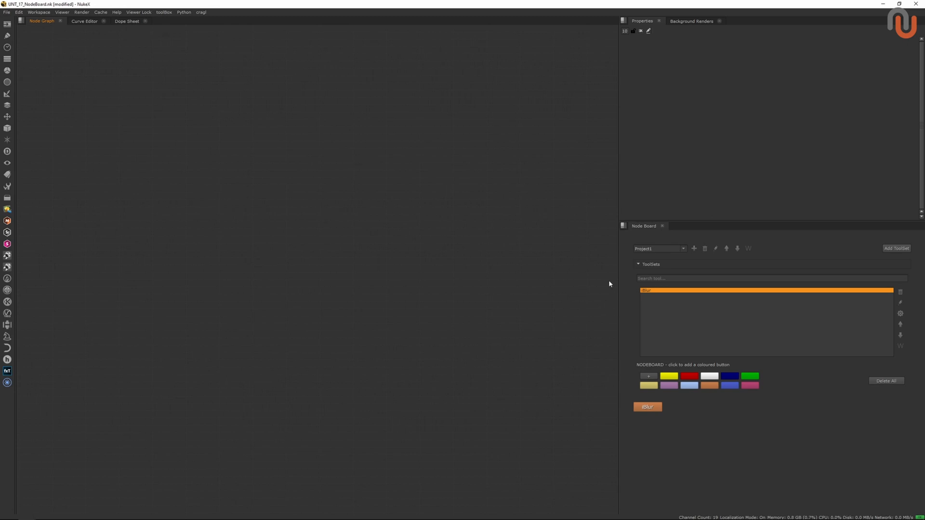
{"action": "mouse_move", "coordinate": [589, 270]}
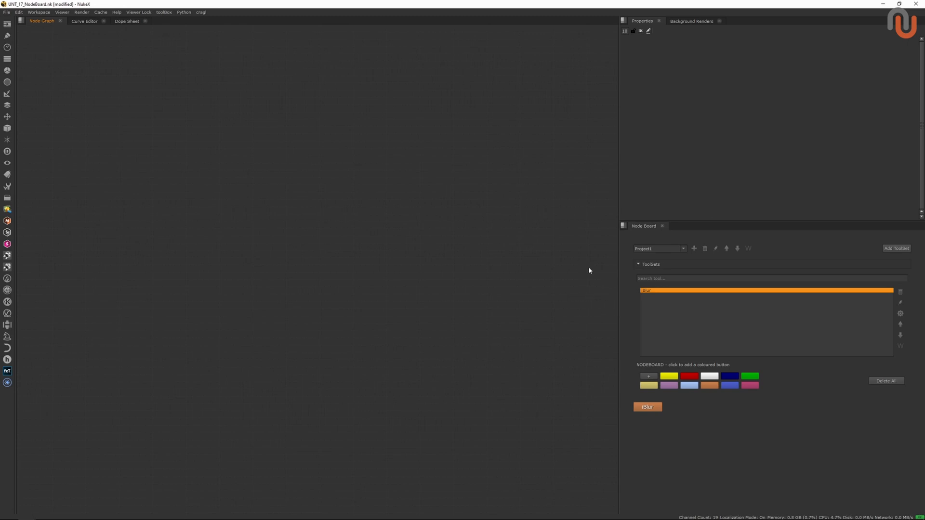
{"action": "mouse_move", "coordinate": [523, 303]}
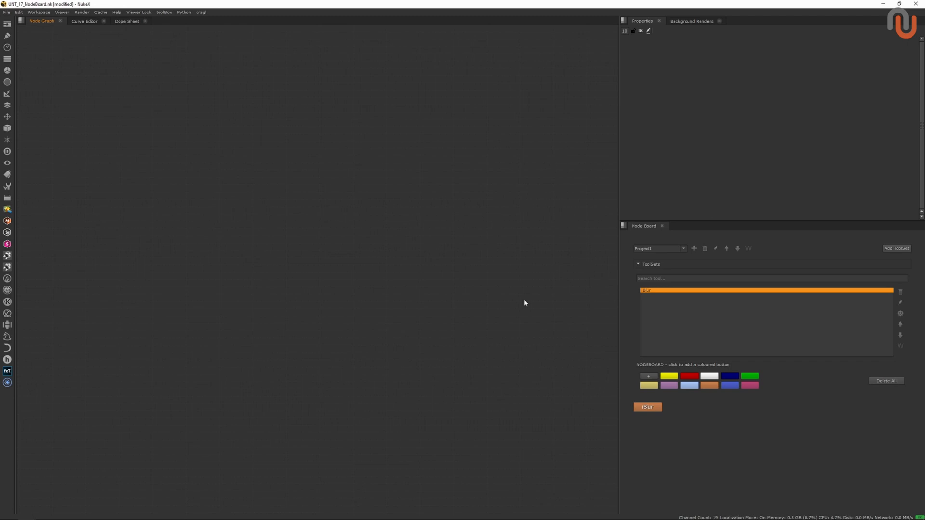
{"action": "mouse_move", "coordinate": [518, 316]}
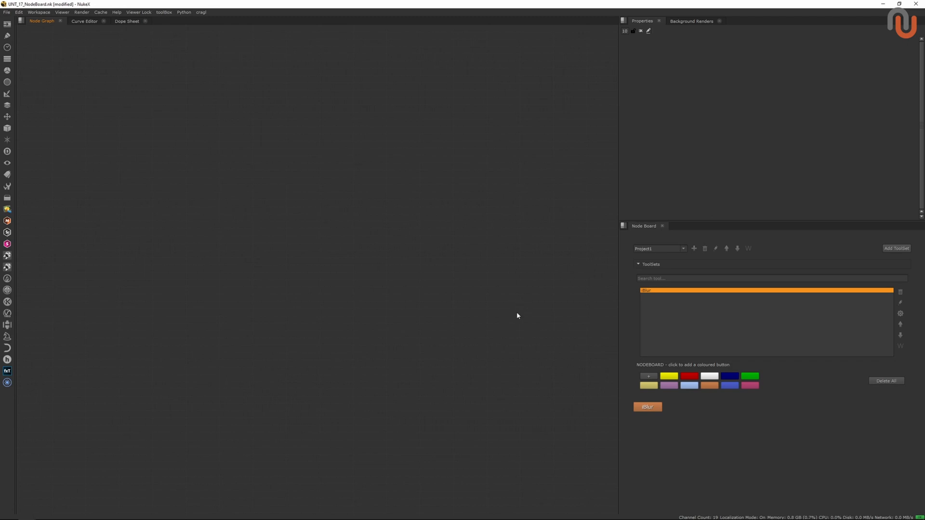
{"action": "mouse_move", "coordinate": [543, 313]}
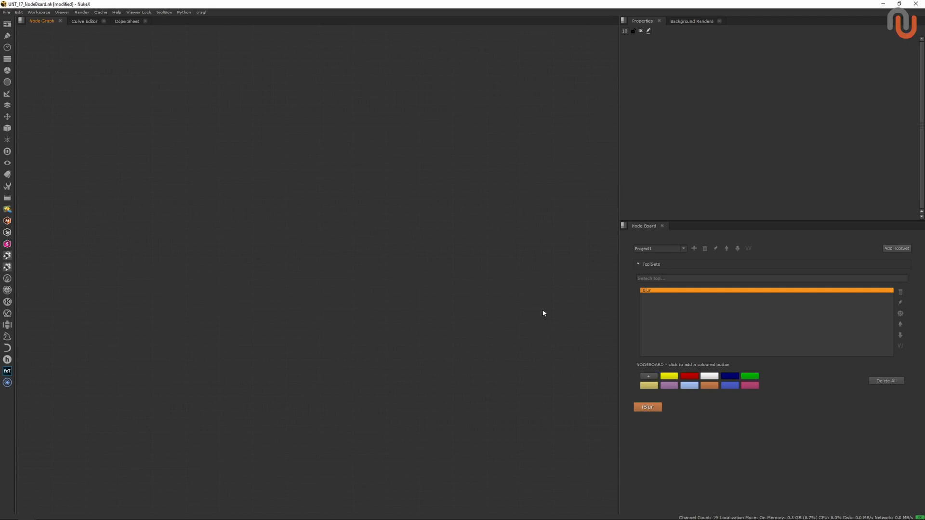
{"action": "mouse_move", "coordinate": [524, 317]}
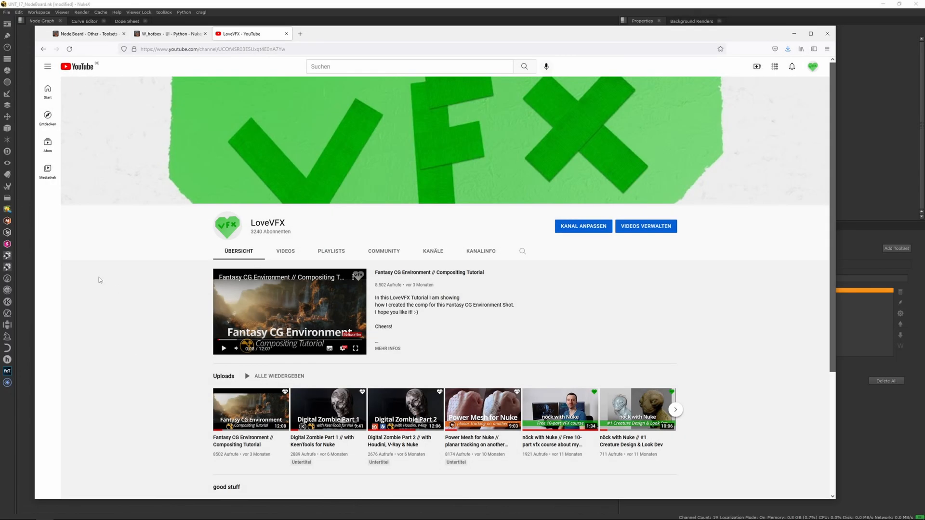
{"action": "mouse_move", "coordinate": [163, 225]}
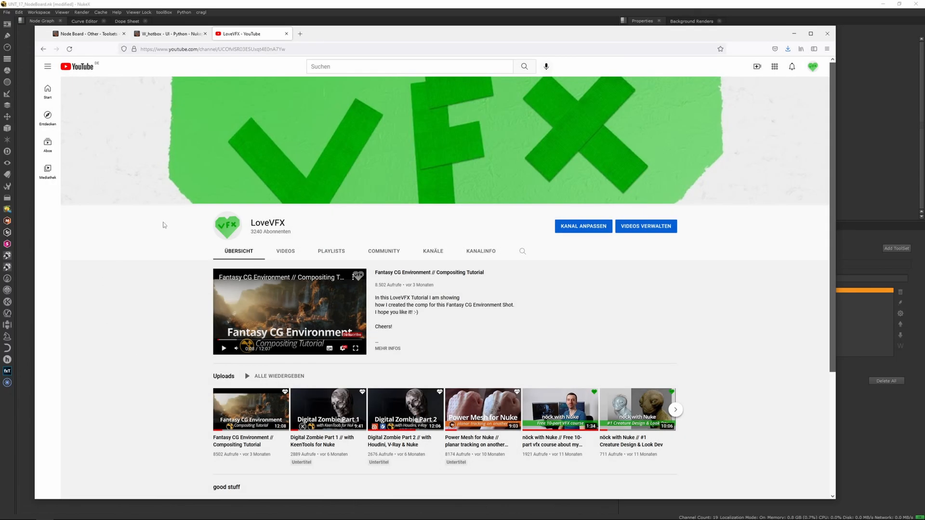
{"action": "mouse_move", "coordinate": [149, 286]}
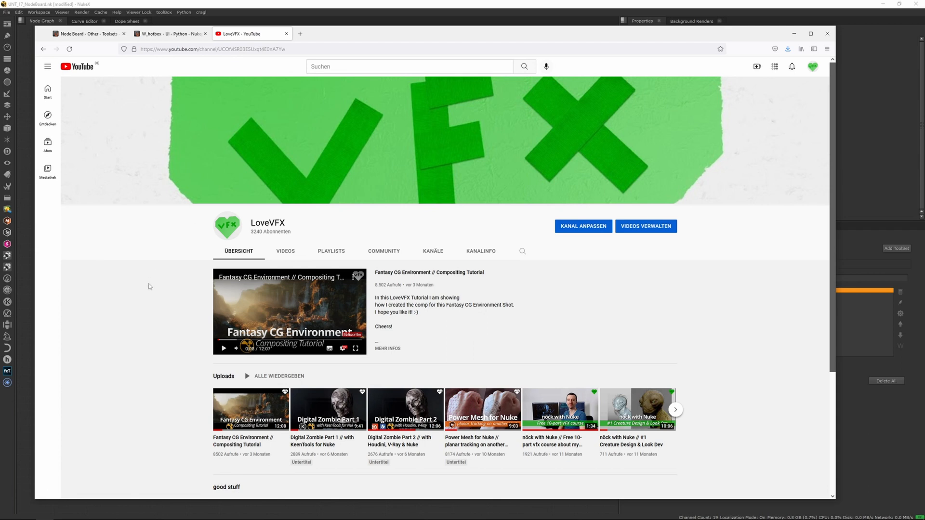